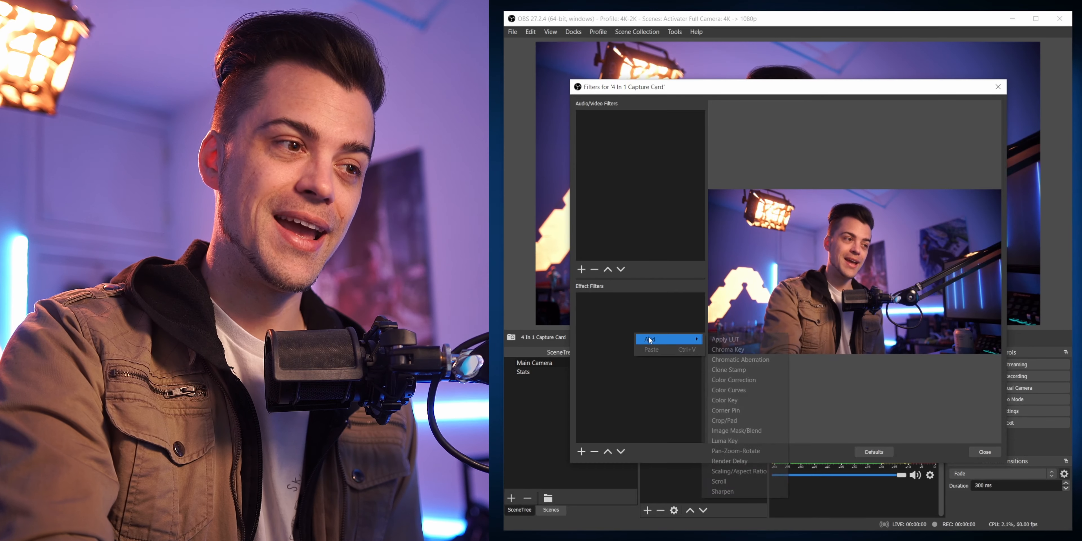
Add a Color Curves effect to the capture-card webcam, keeping the default filter name
left_click(728, 390)
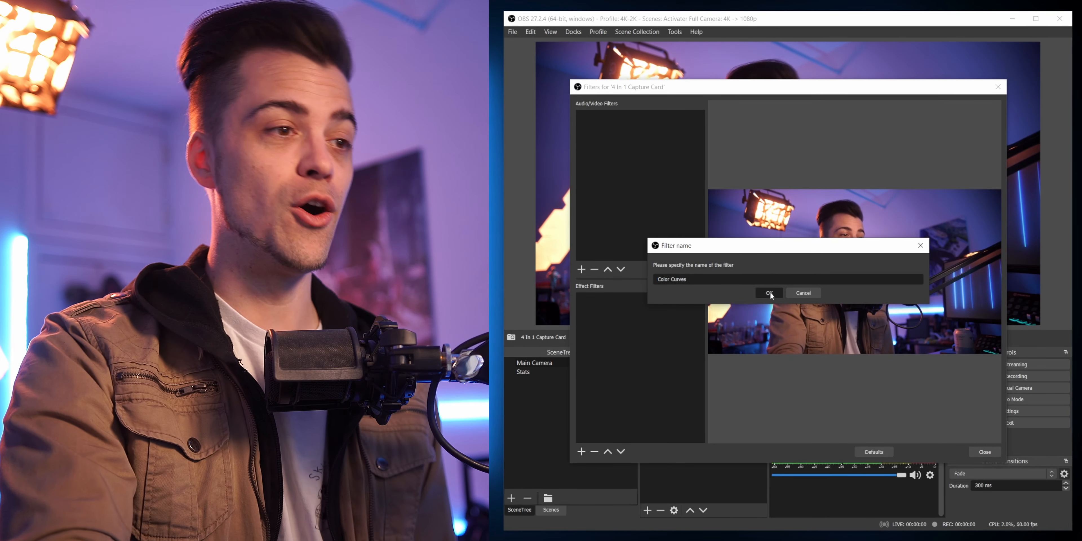
left_click(768, 292)
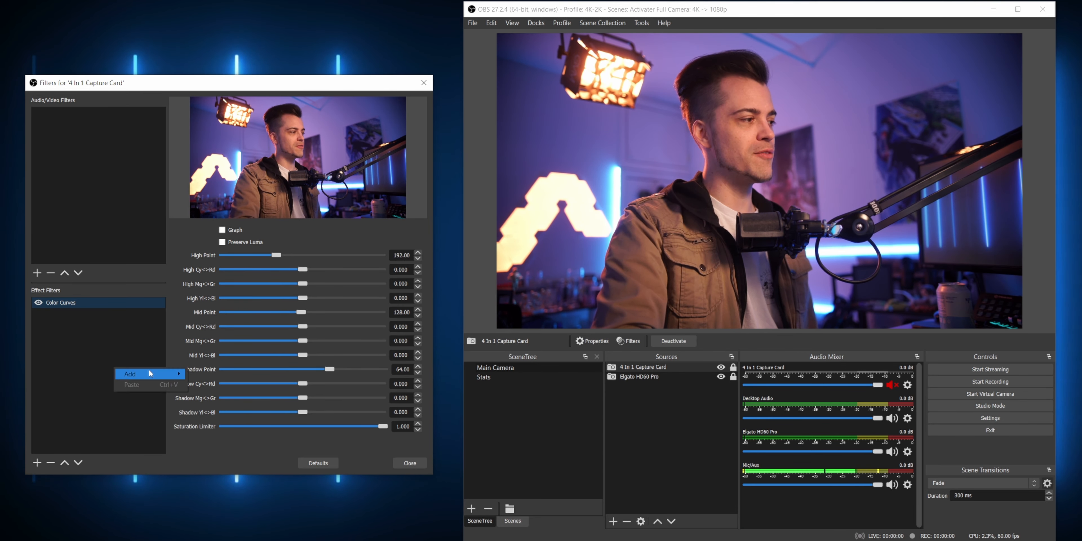
Add a Color Correction effect and tweak gamma, contrast, brightness and a magenta hue shift
left_click(130, 375)
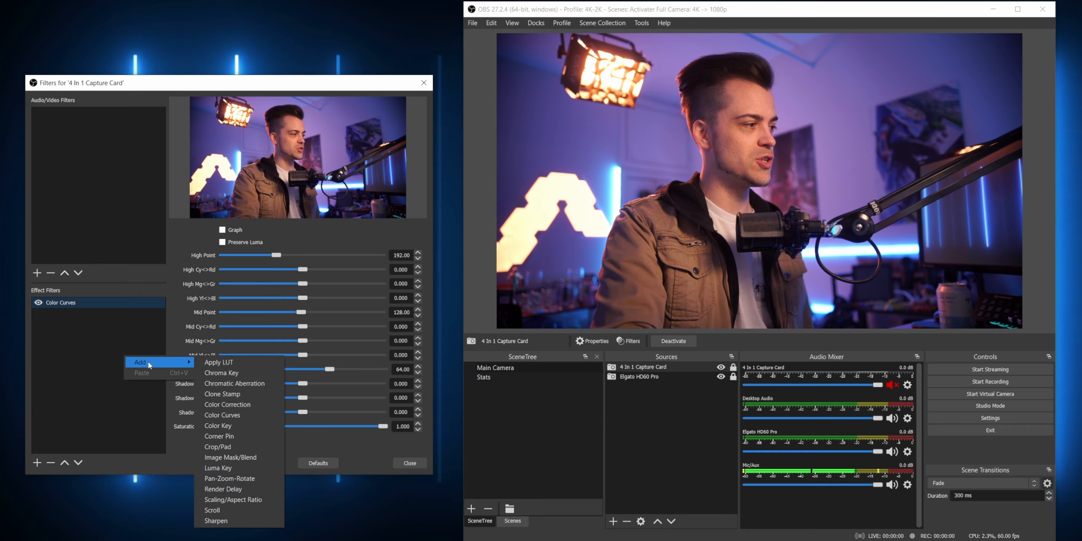
left_click(228, 404)
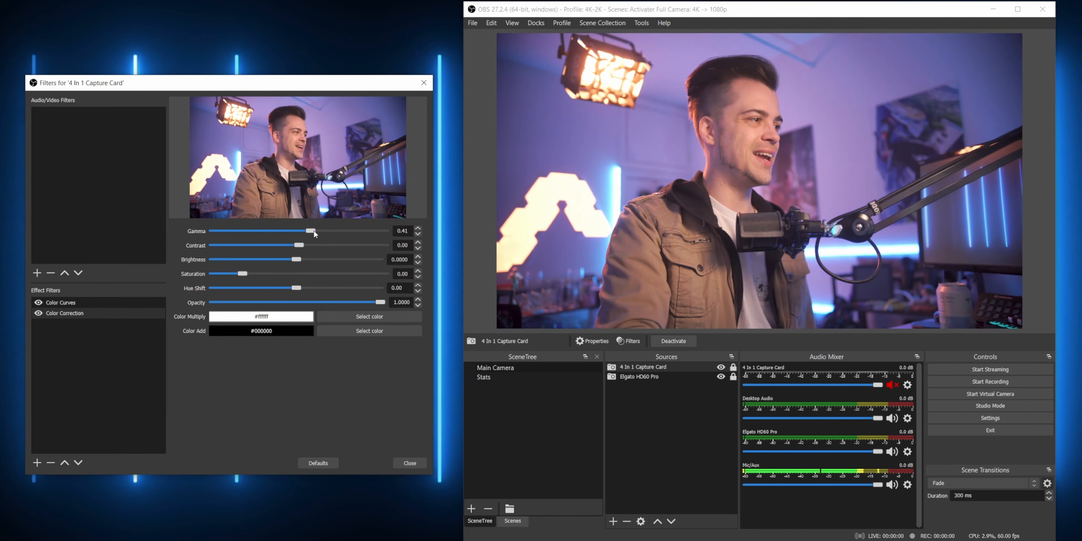
left_click_drag(310, 230, 274, 230)
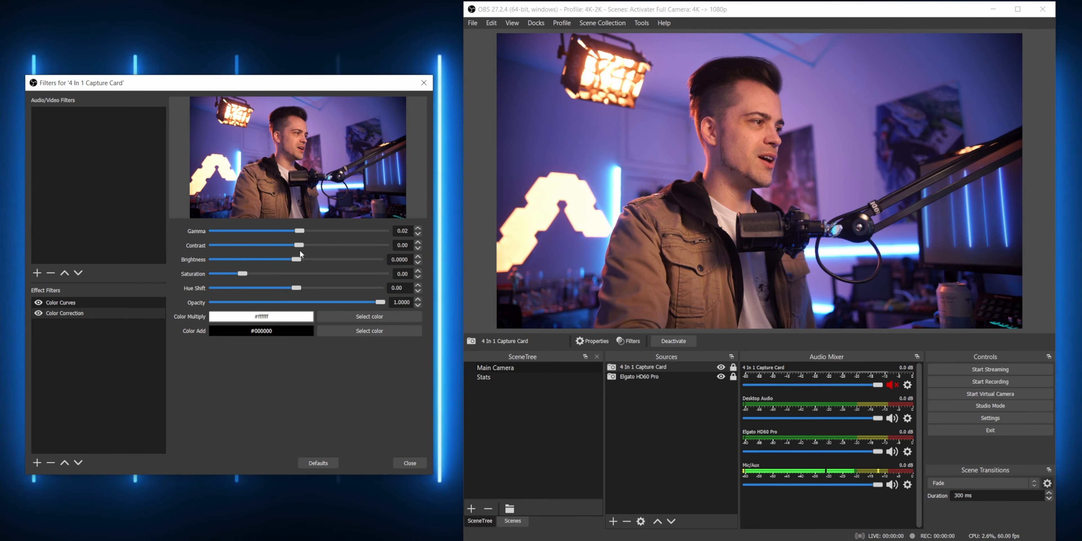
left_click_drag(300, 246, 296, 245)
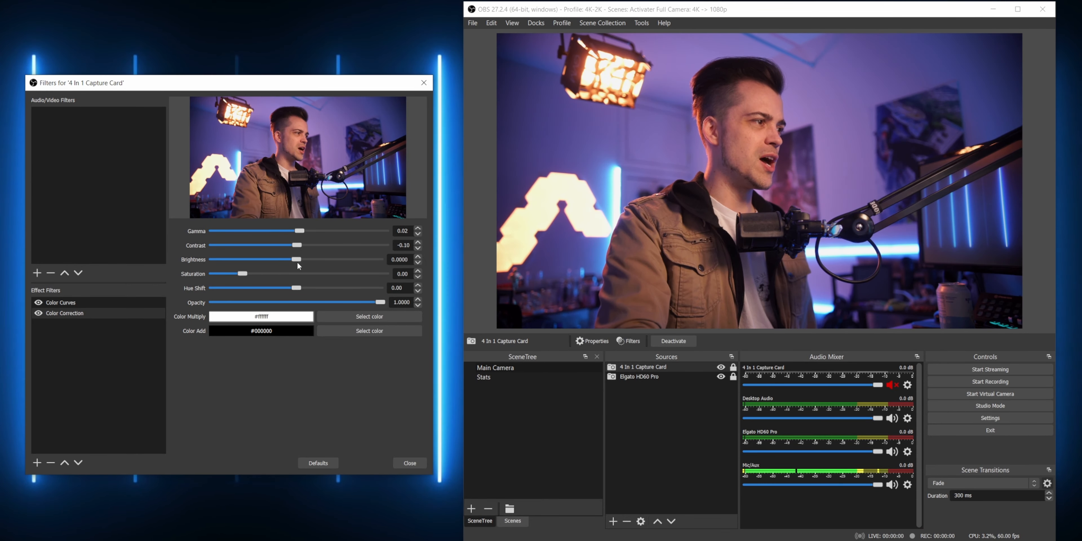
left_click_drag(296, 259, 301, 259)
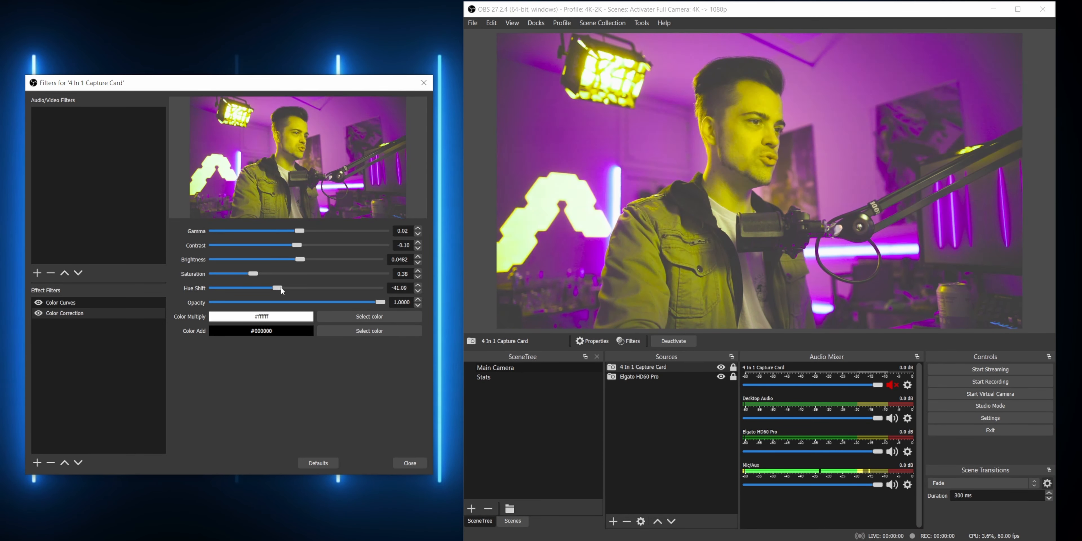
left_click_drag(276, 288, 328, 288)
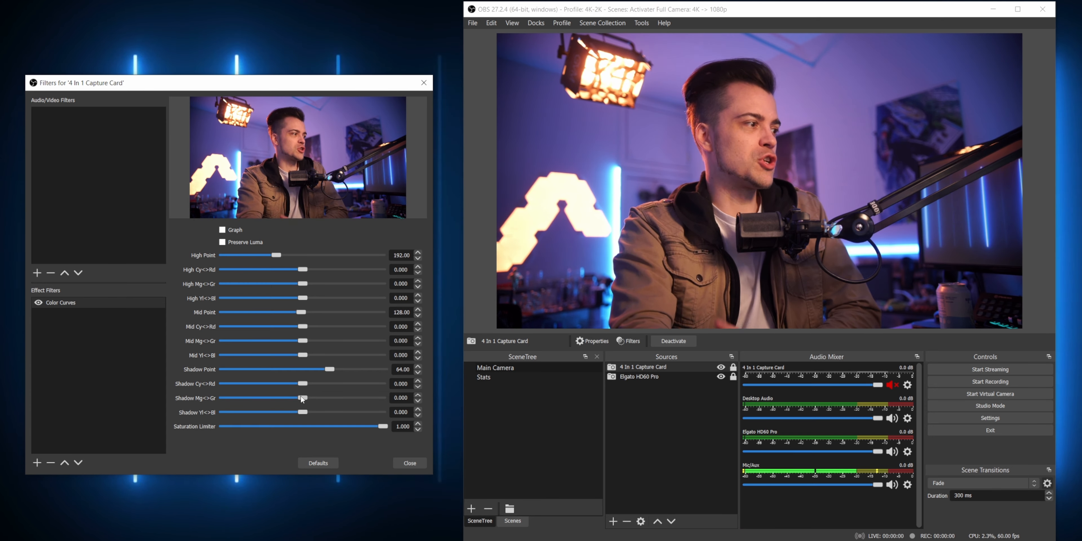
Tint shadows, midtones and highlights on the Color Curves colour axes, pushing midtones toward red
left_click_drag(301, 397, 317, 398)
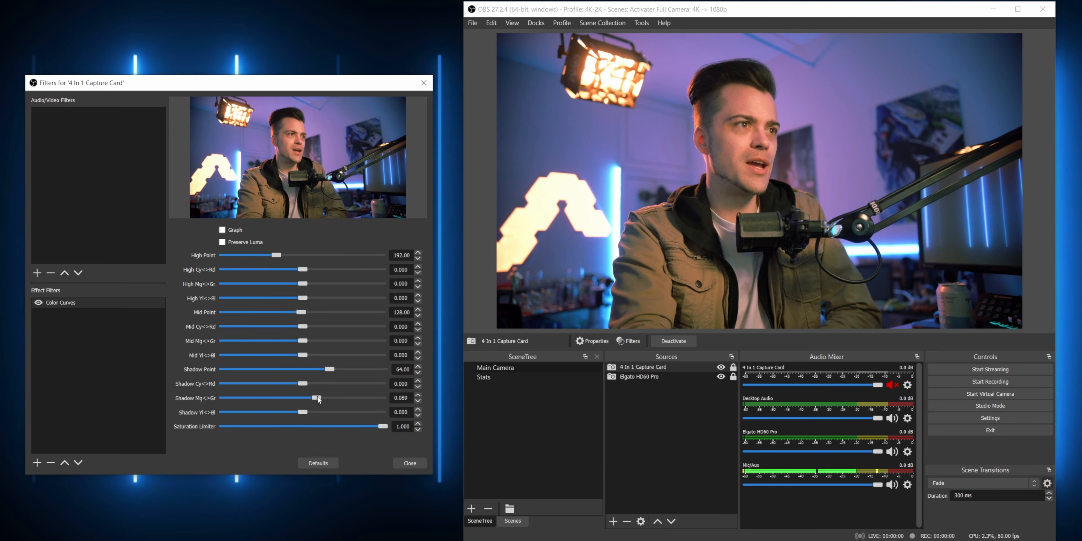
left_click_drag(297, 340, 308, 341)
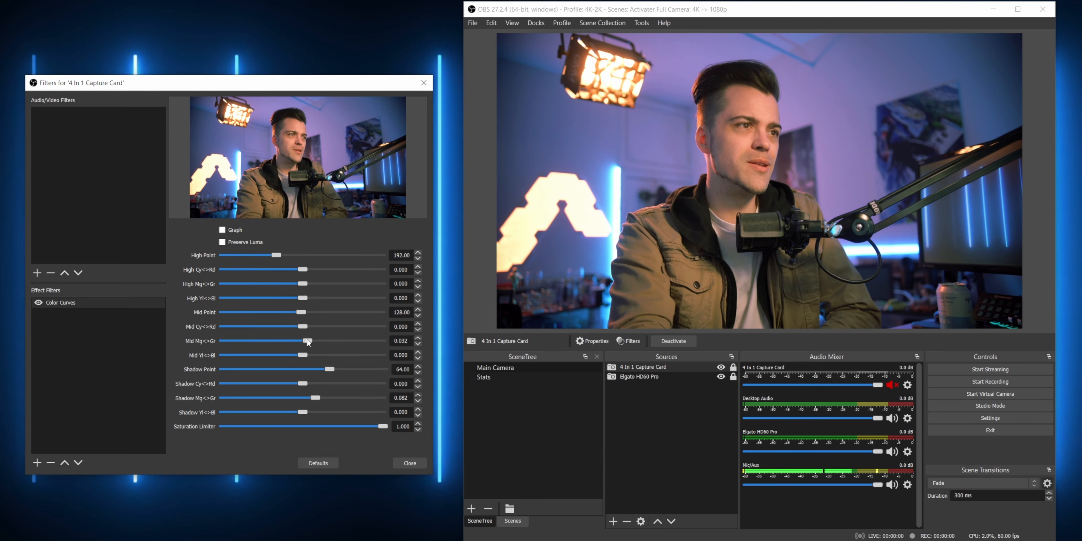
left_click_drag(308, 340, 311, 341)
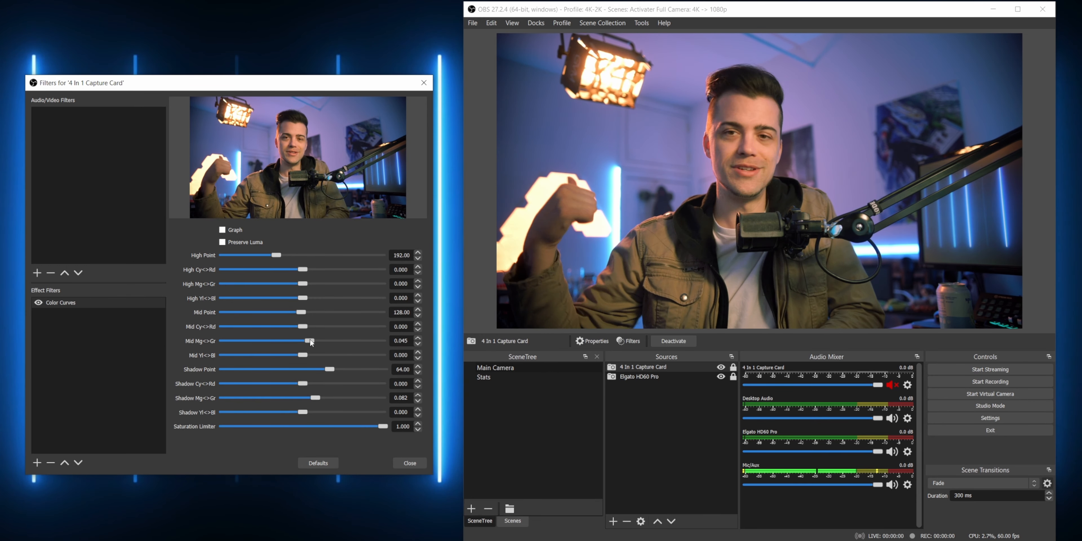
mouse_move(297, 268)
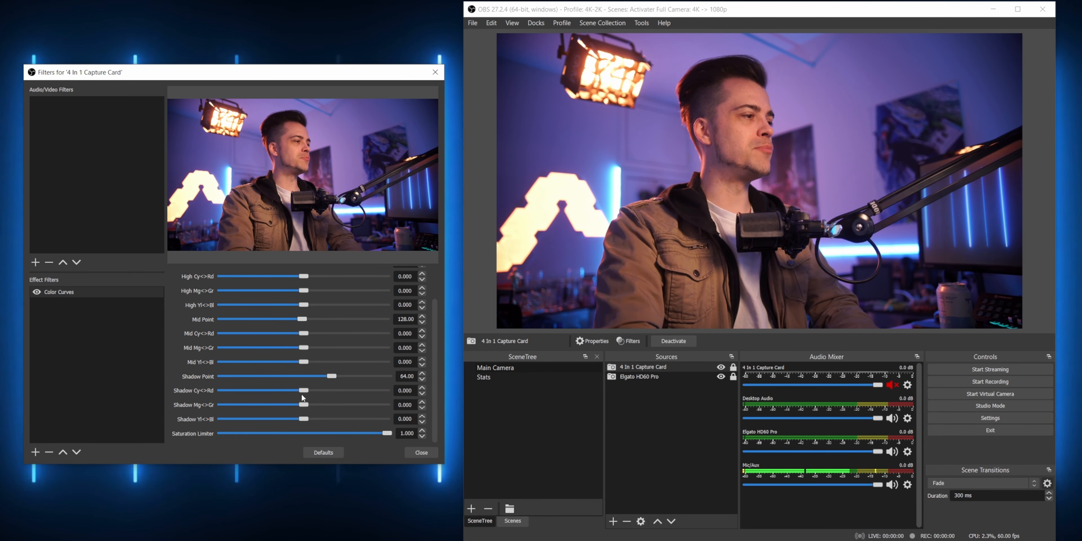
left_click_drag(286, 333, 324, 333)
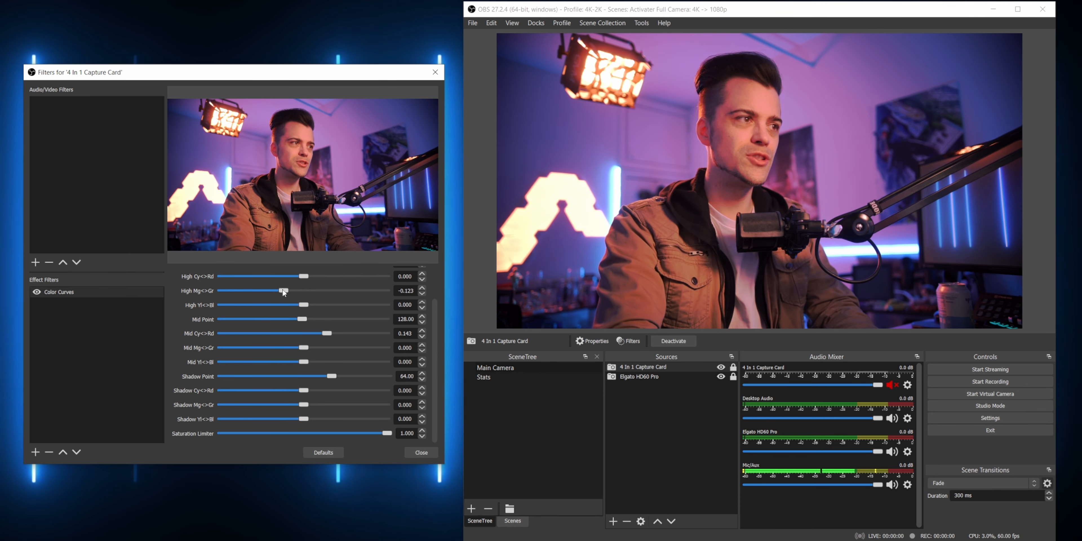
left_click_drag(281, 290, 329, 290)
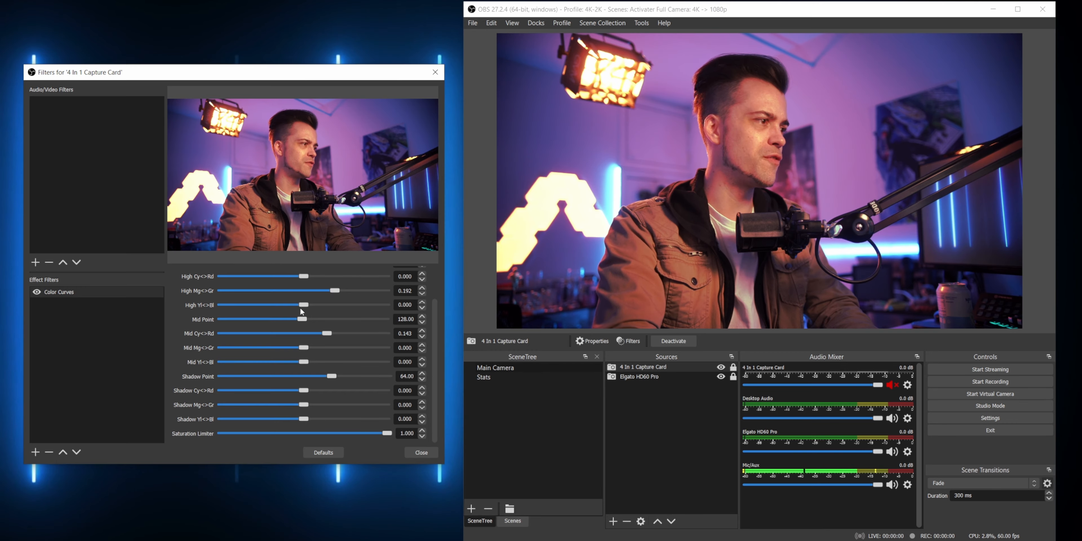
left_click_drag(300, 405, 328, 404)
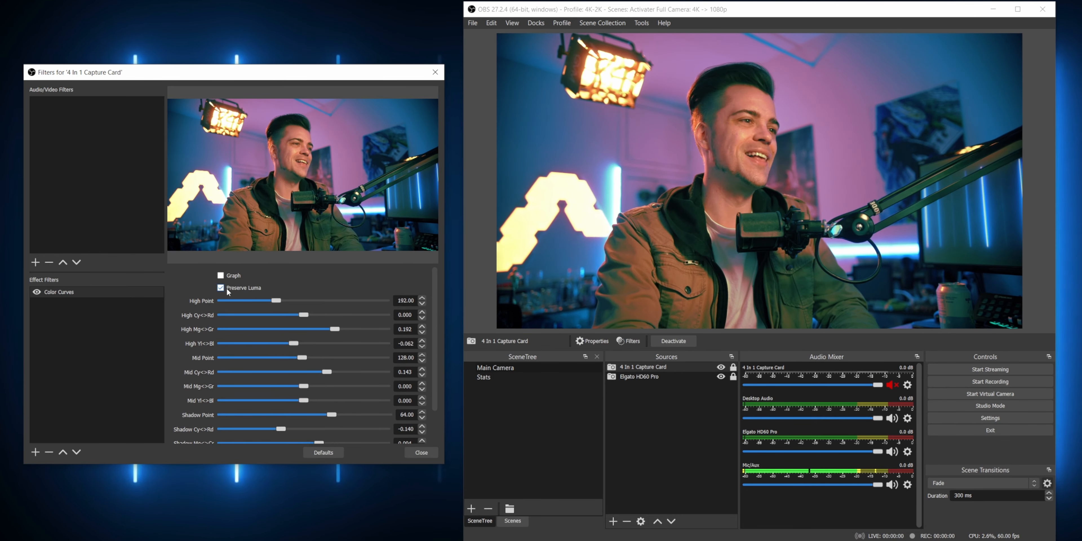
Toggle preserve luminance, raise the high point to 246 and adjust the shadow point
left_click(221, 288)
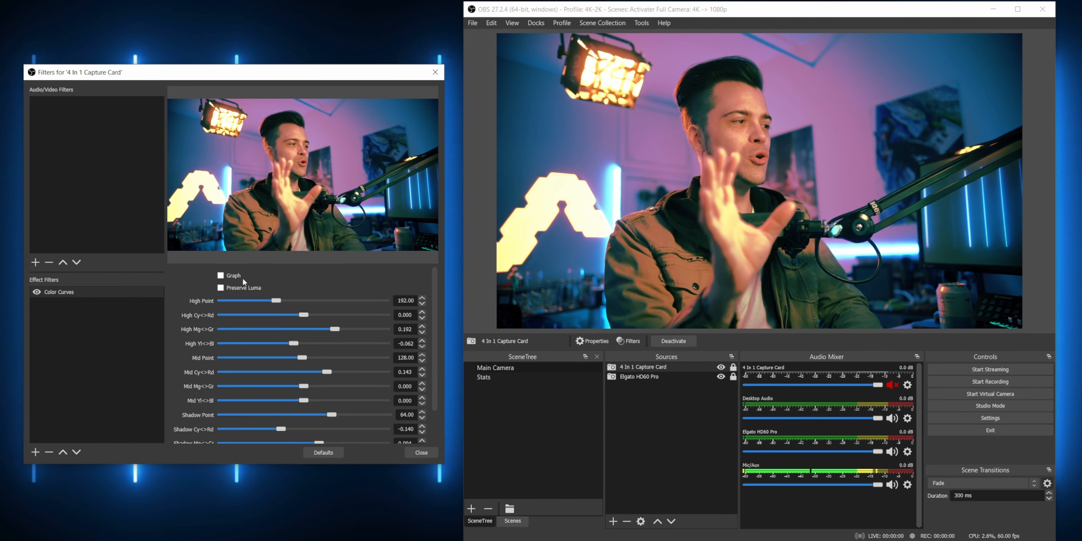
left_click_drag(278, 300, 372, 300)
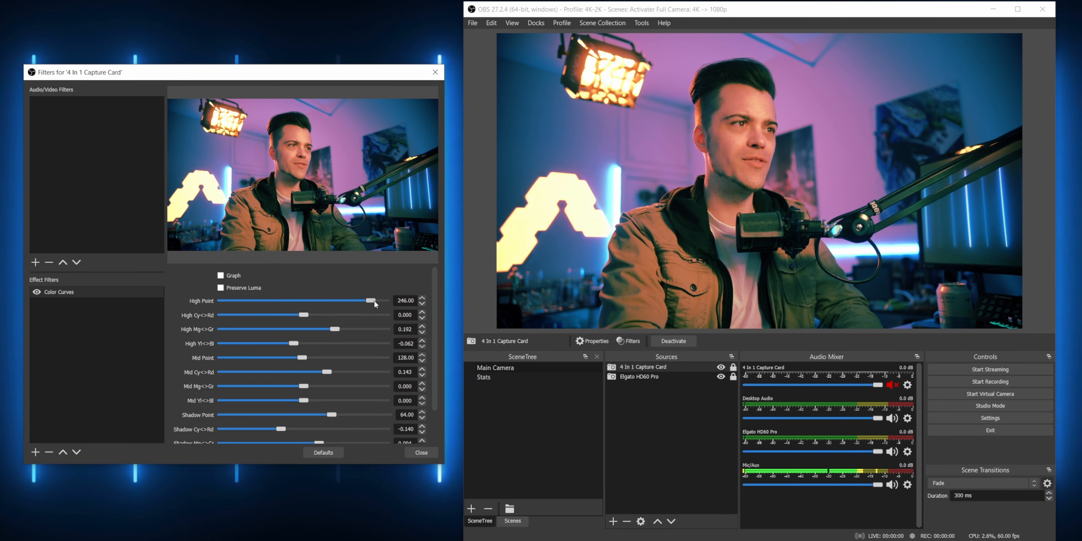
scroll("down", 3)
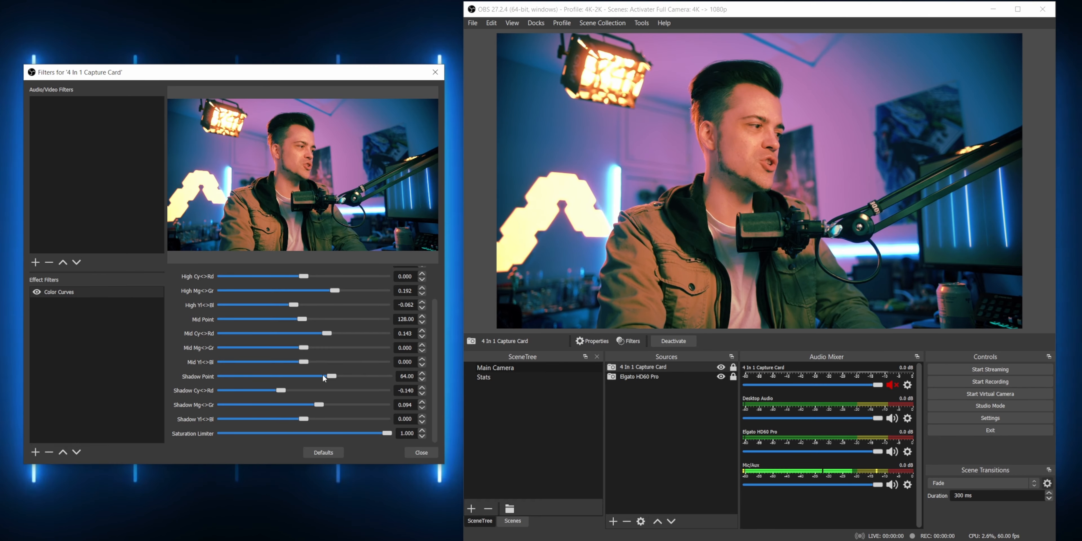
left_click_drag(331, 376, 242, 376)
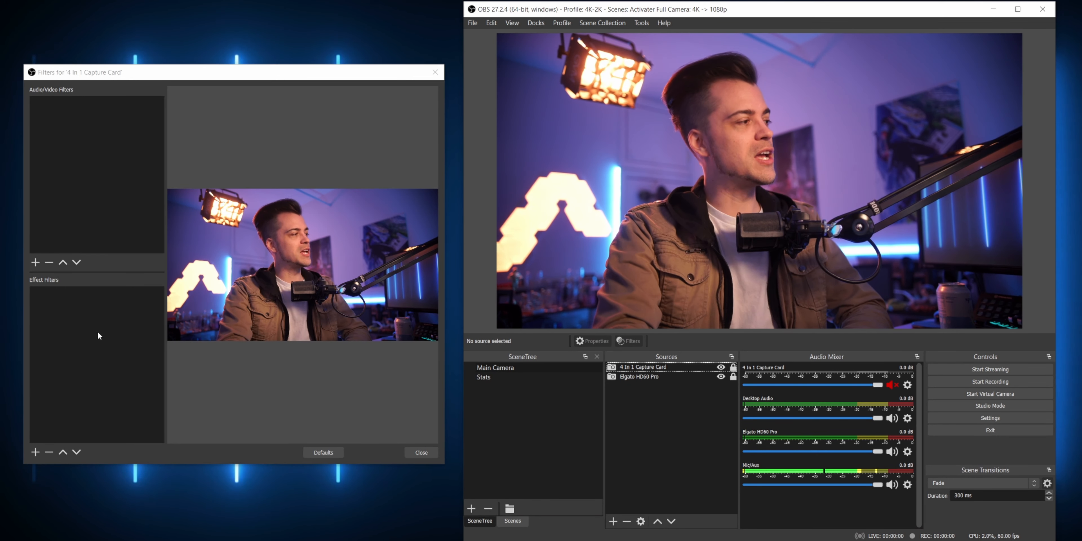
Add a Chromatic Aberration effect to the empty webcam filter list
right_click(96, 336)
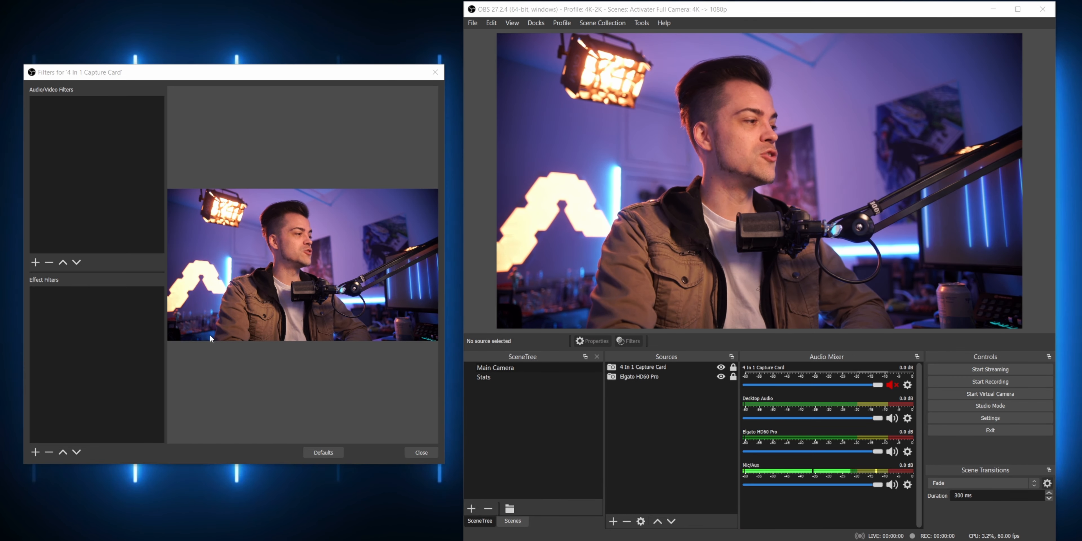
left_click(34, 452)
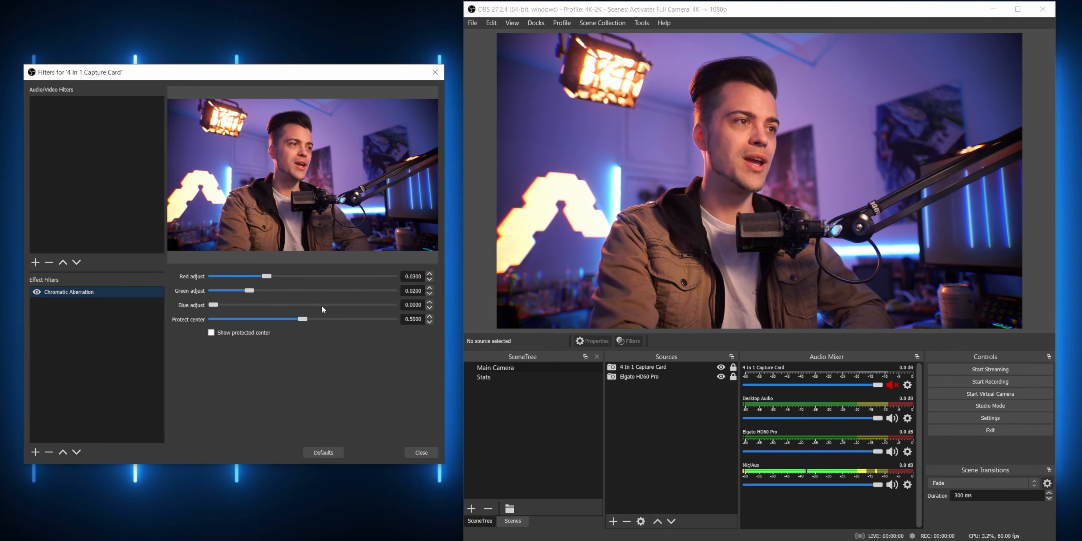
left_click(37, 292)
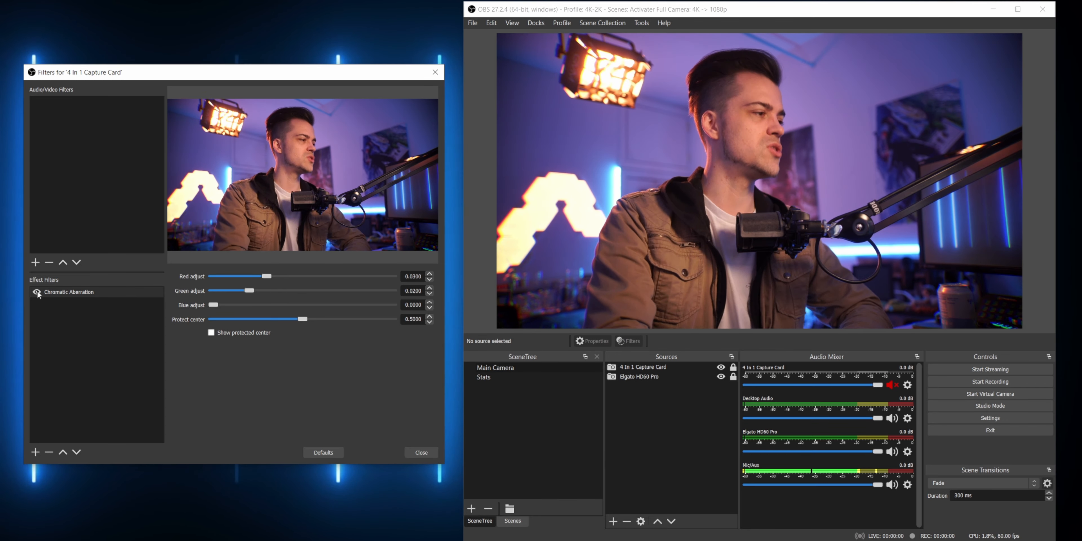
Show the protected centre circle and resize it to sit around the face
left_click(37, 292)
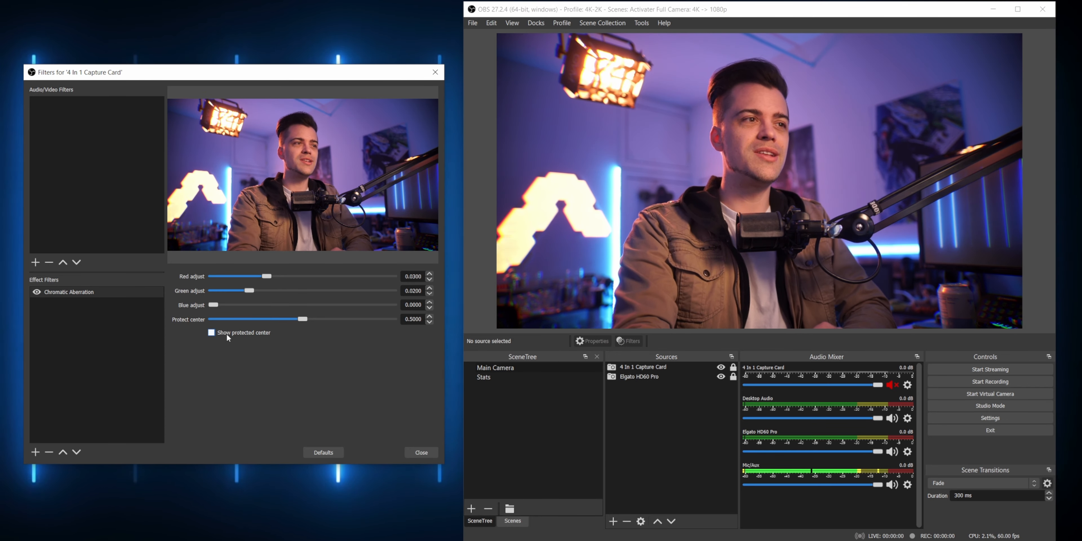
left_click(212, 333)
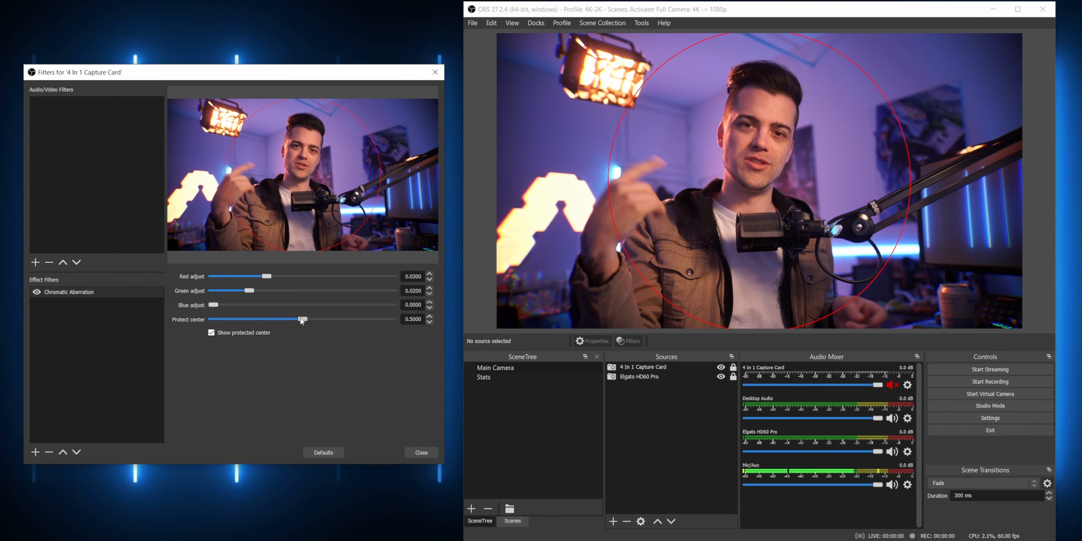
left_click_drag(302, 319, 301, 319)
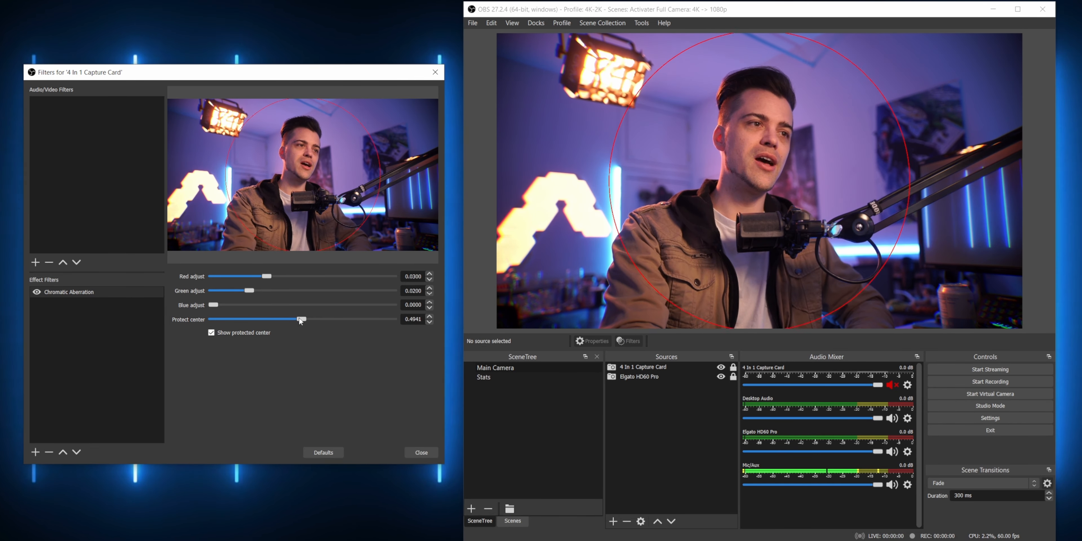
left_click_drag(299, 319, 216, 319)
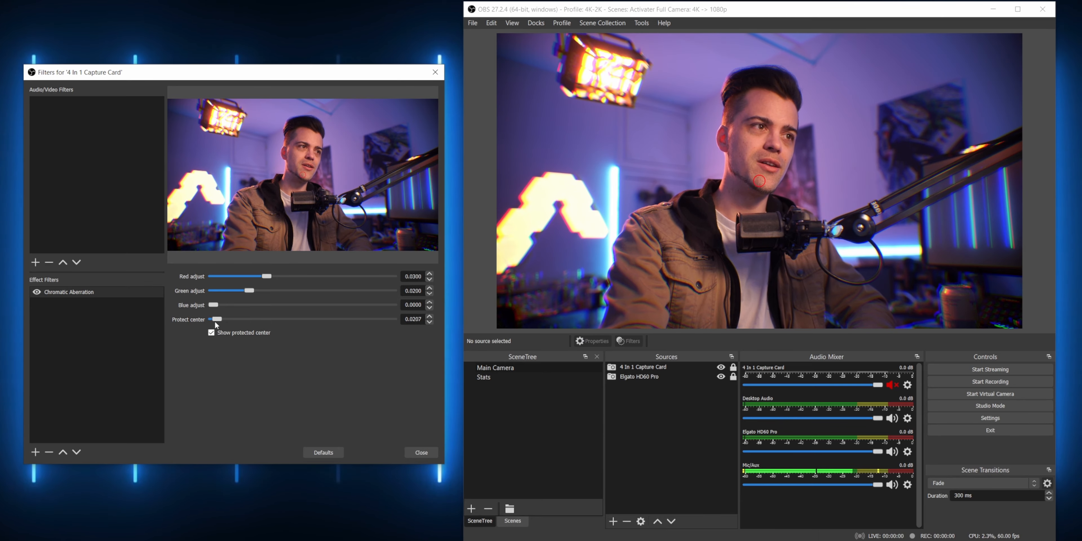
left_click_drag(217, 319, 267, 319)
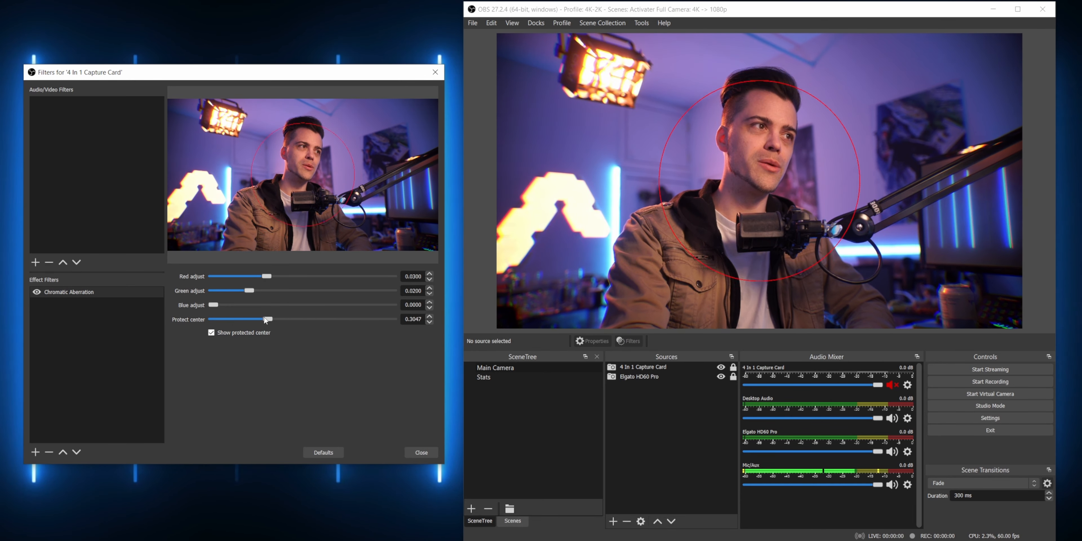
left_click_drag(268, 319, 262, 319)
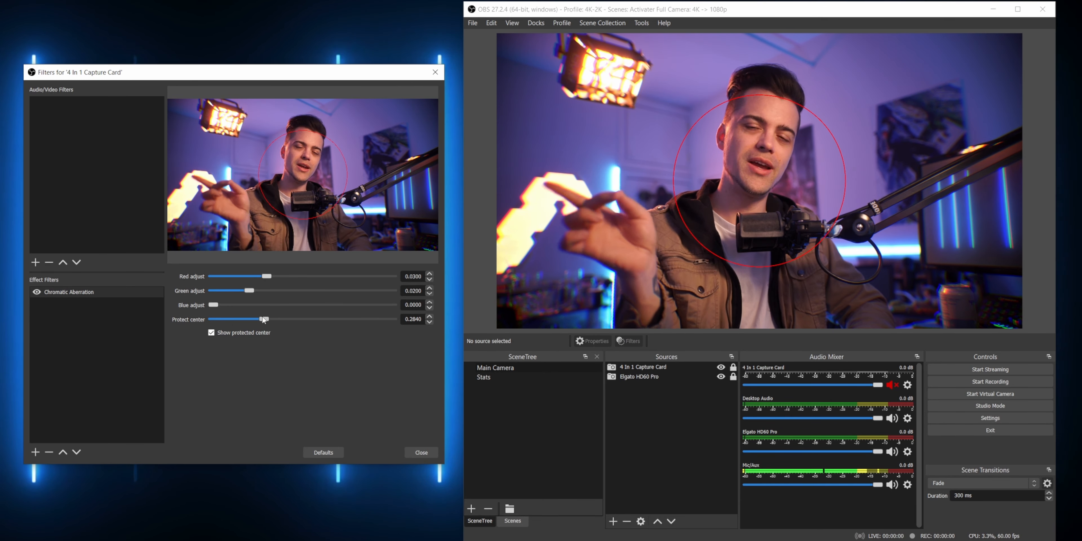
left_click_drag(267, 320, 280, 319)
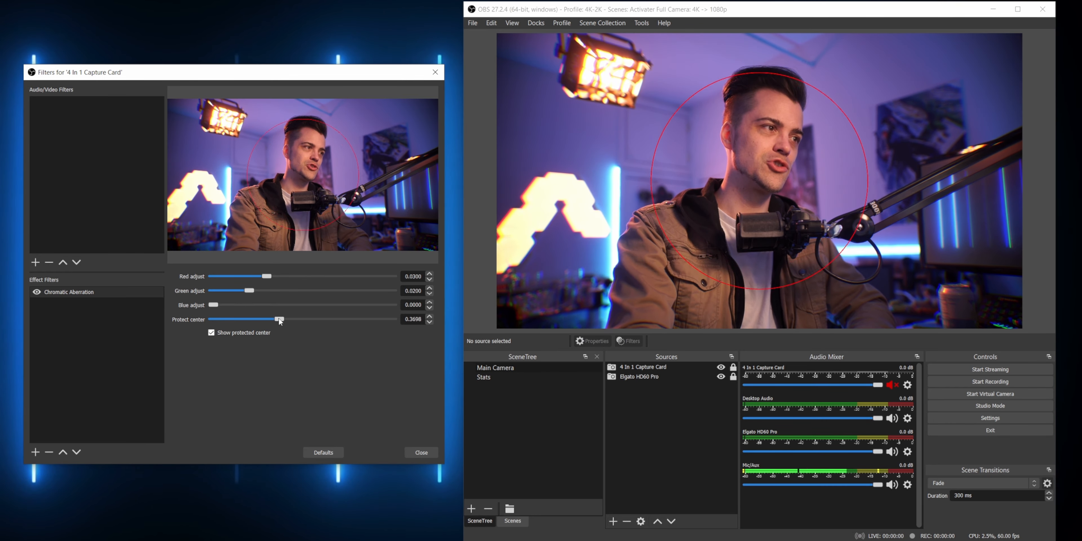
left_click_drag(280, 319, 276, 320)
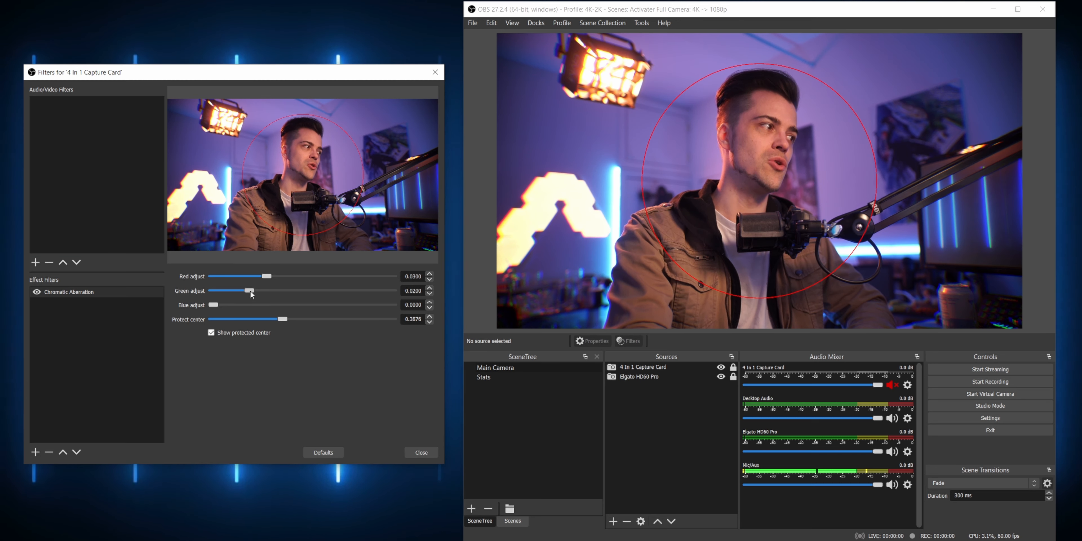
Offset the green and red channels for heavy fringing, compare on/off, then swap in a Pan-Zoom-Rotate effect
left_click_drag(213, 305, 348, 304)
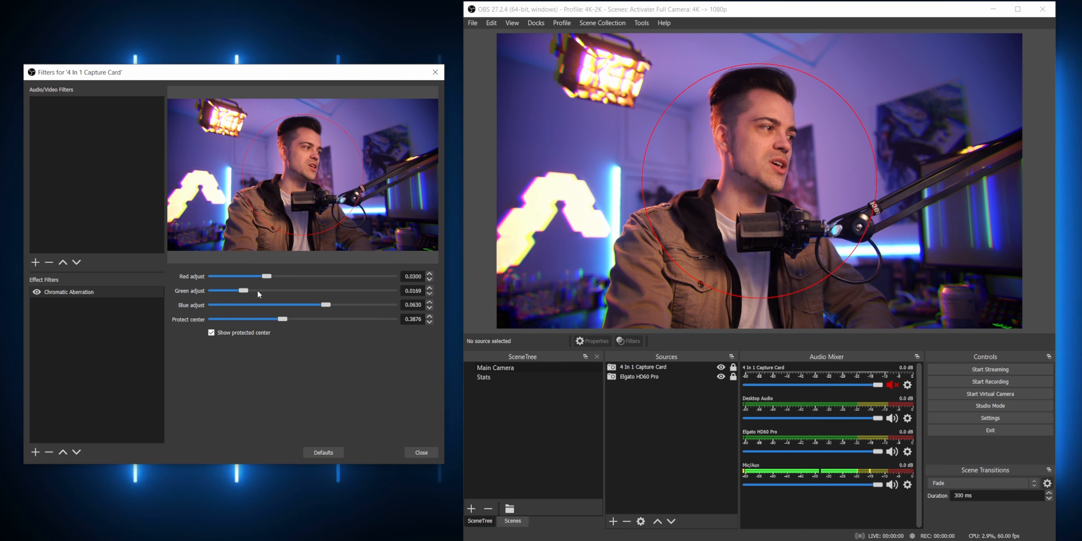
left_click_drag(240, 290, 376, 290)
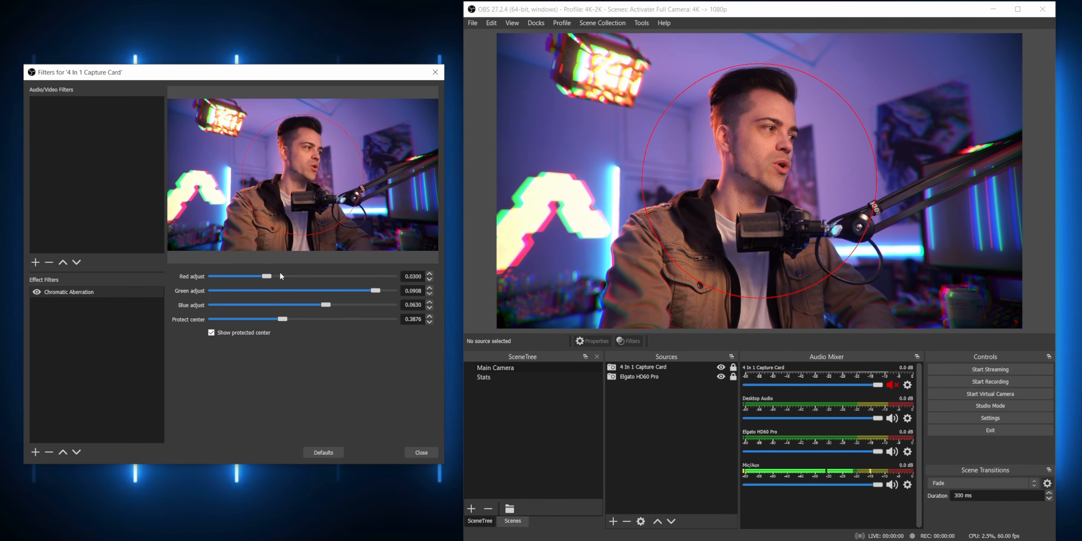
left_click_drag(269, 276, 233, 276)
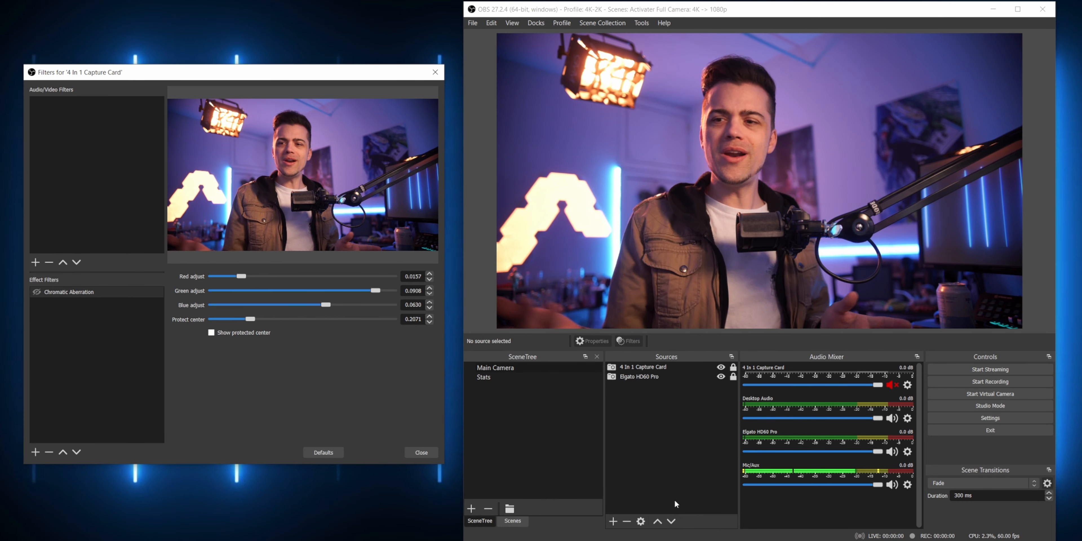
mouse_move(639, 490)
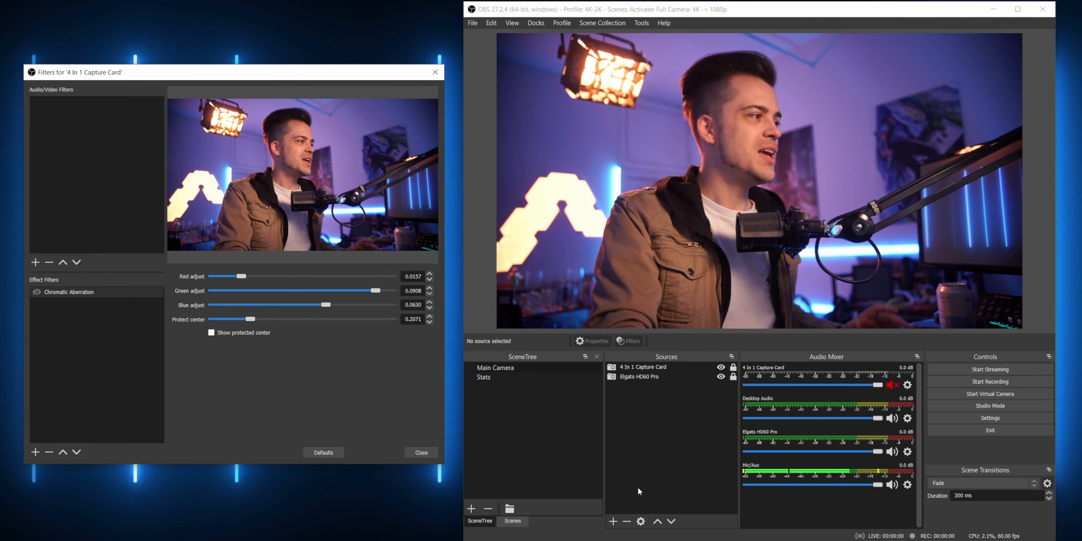
left_click(35, 292)
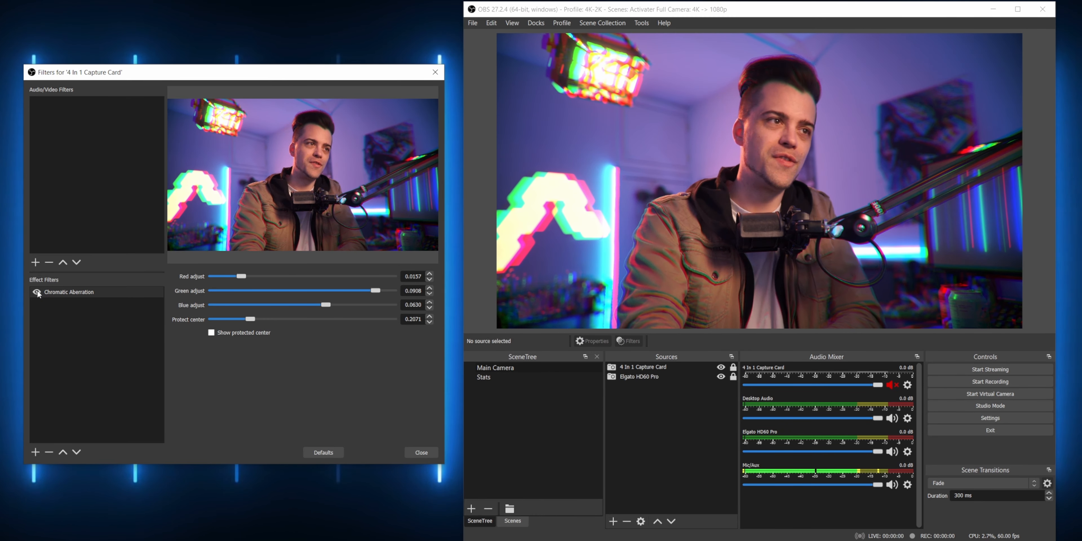
left_click_drag(248, 318, 231, 318)
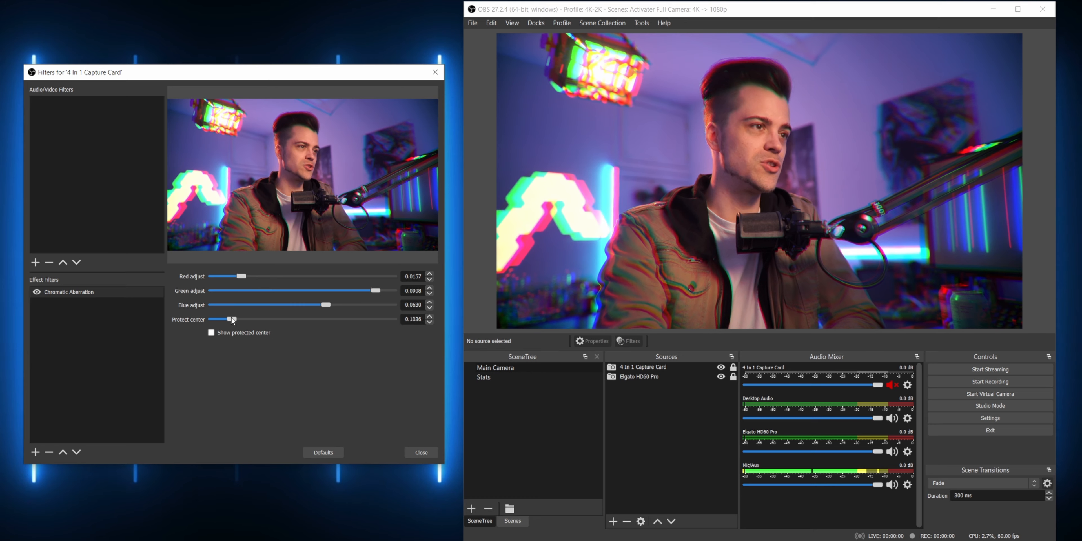
left_click(421, 452)
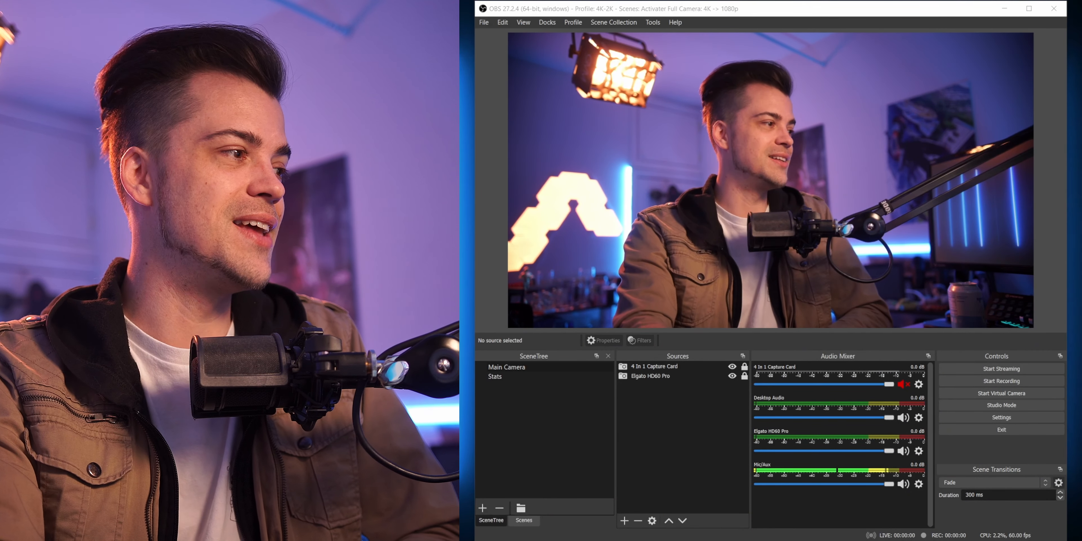
left_click(639, 341)
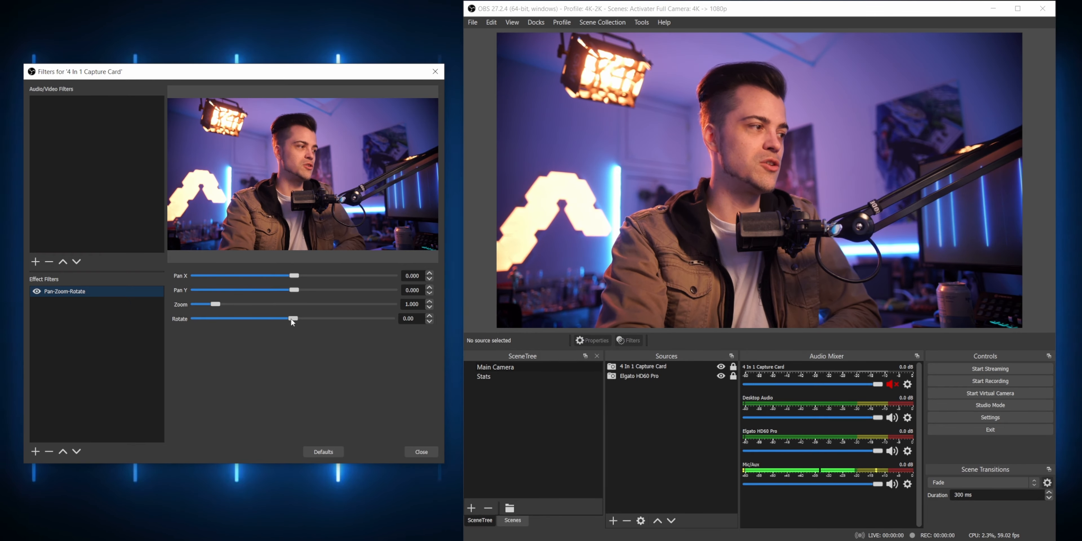
Tilt the webcam about 28 degrees and back, then zoom it out to three quarters
left_click_drag(292, 318, 277, 318)
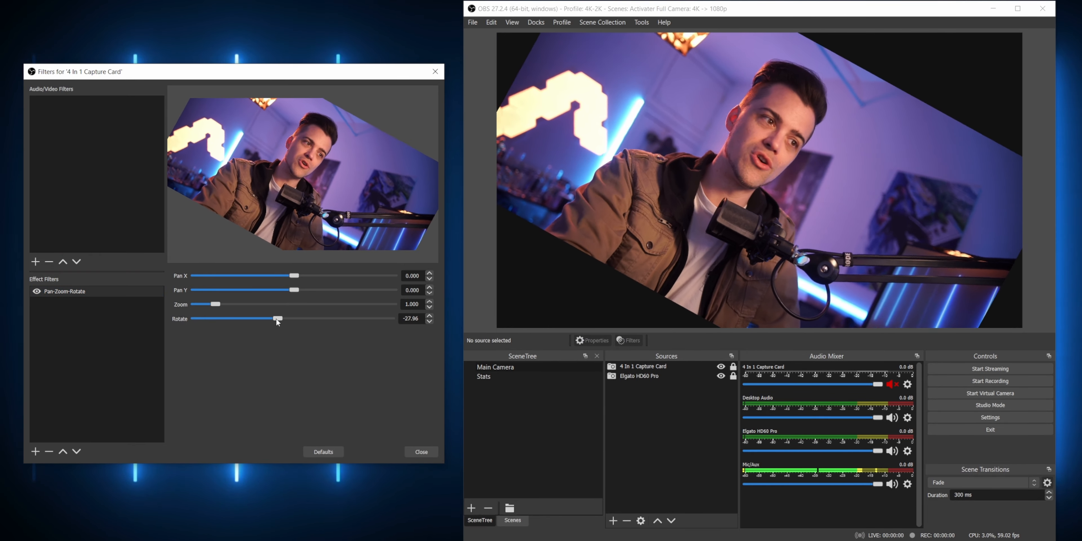
left_click_drag(277, 318, 292, 317)
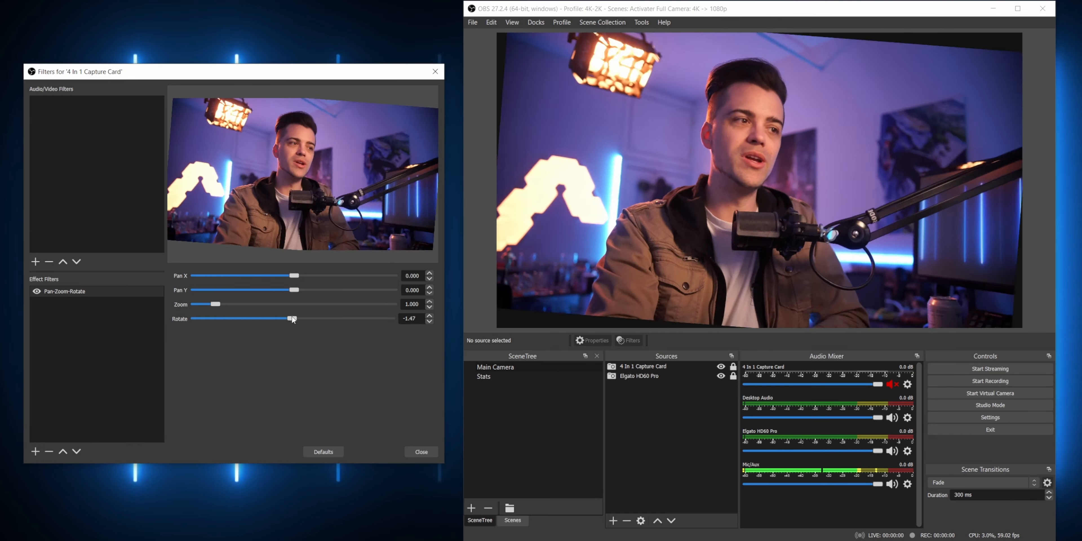
left_click_drag(292, 318, 286, 318)
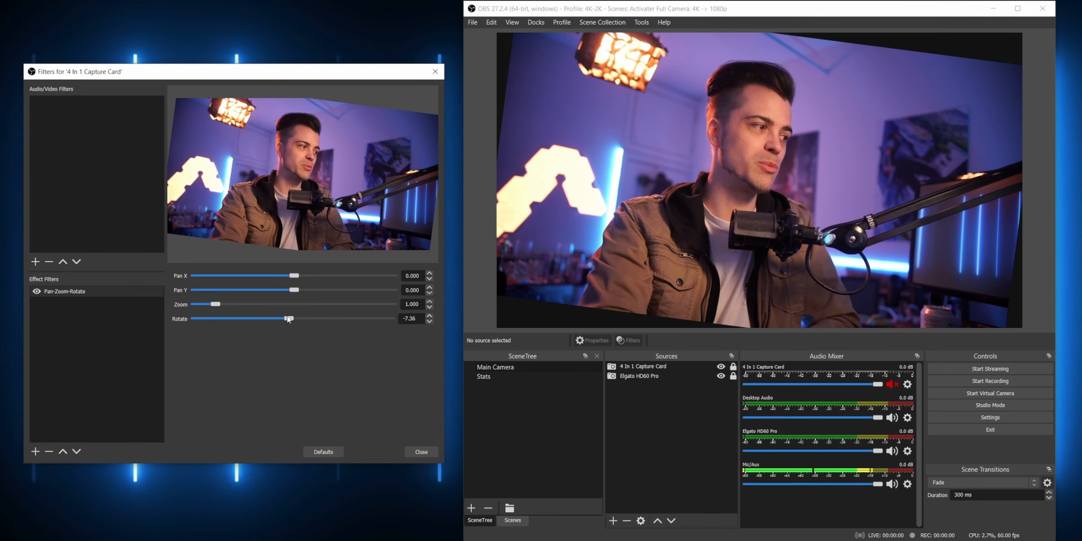
left_click_drag(289, 318, 300, 310)
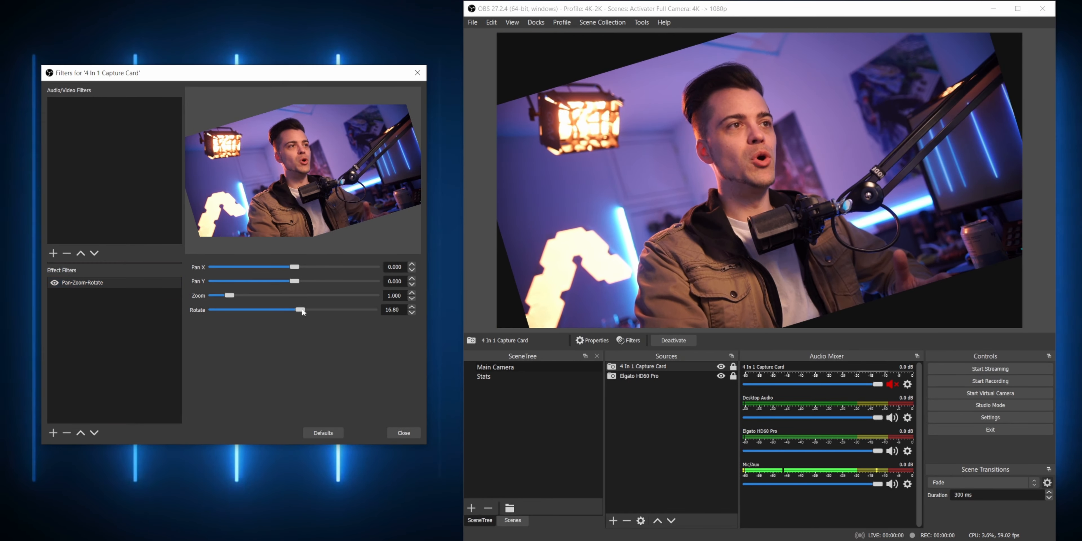
left_click_drag(231, 296, 225, 296)
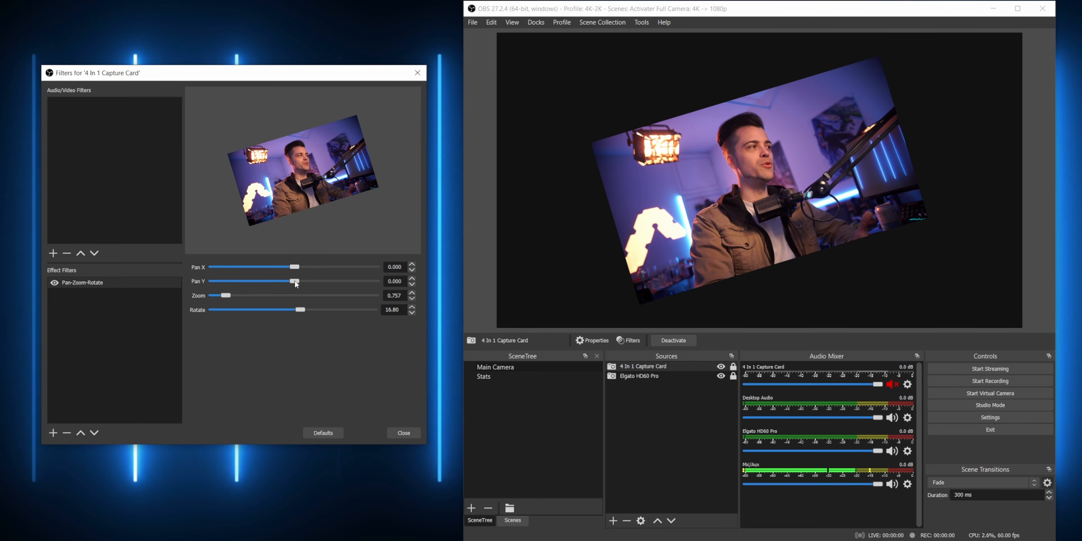
Pan the webcam vertically off canvas and back to centre, then restore full-size zoom
left_click_drag(293, 281, 295, 281)
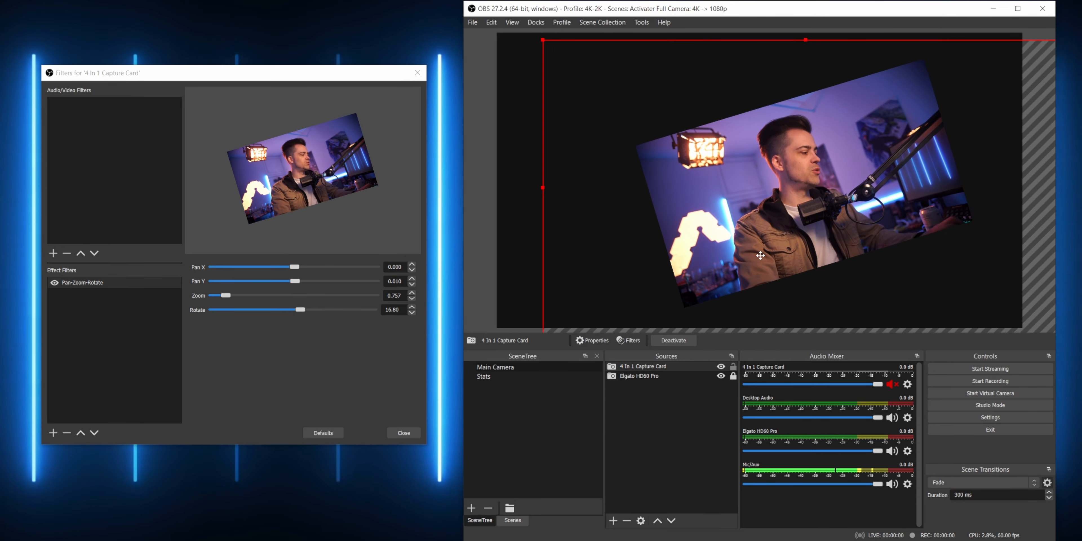
left_click_drag(273, 281, 224, 281)
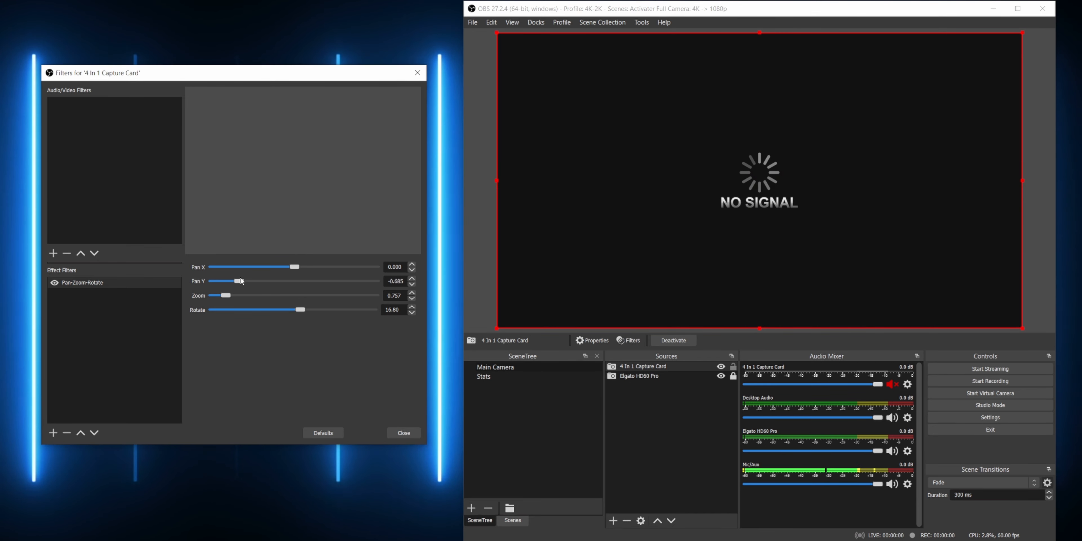
left_click_drag(226, 281, 319, 281)
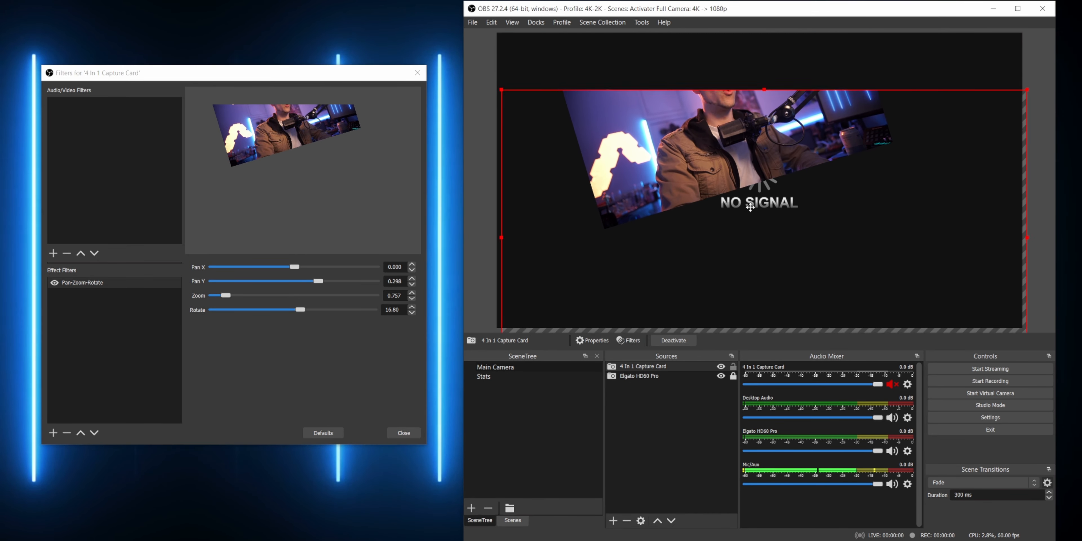
left_click_drag(318, 281, 339, 281)
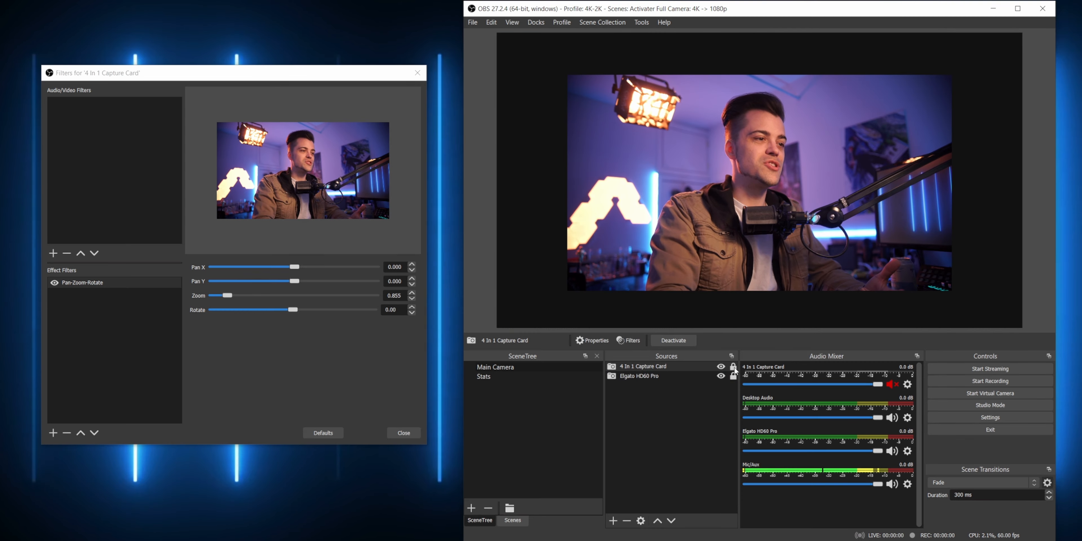
left_click_drag(265, 309, 292, 310)
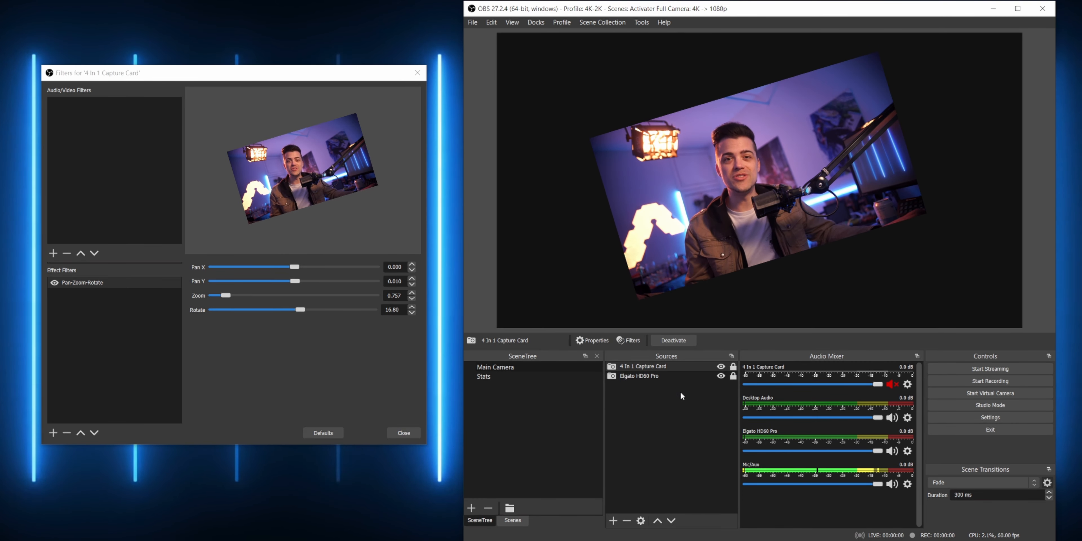
left_click(323, 433)
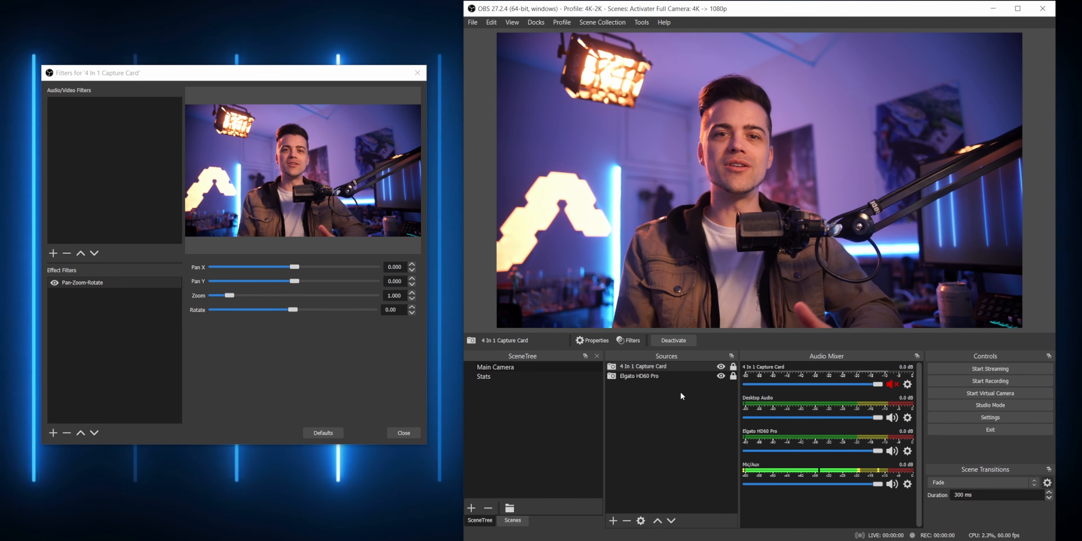
Extract the downloaded filter archive and select filter-chromatic.lua in the extracted folder
right_click(176, 188)
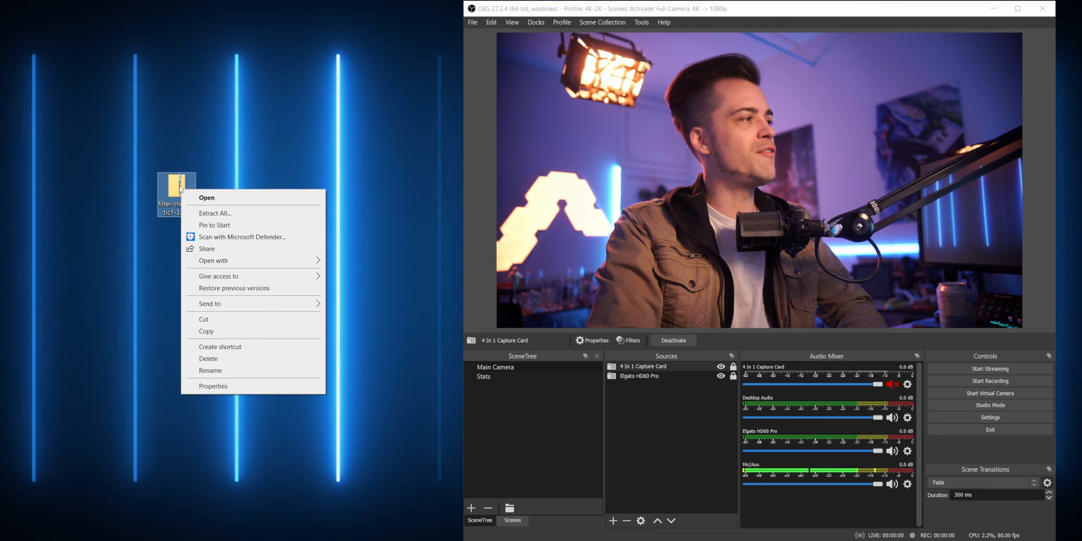
left_click(214, 212)
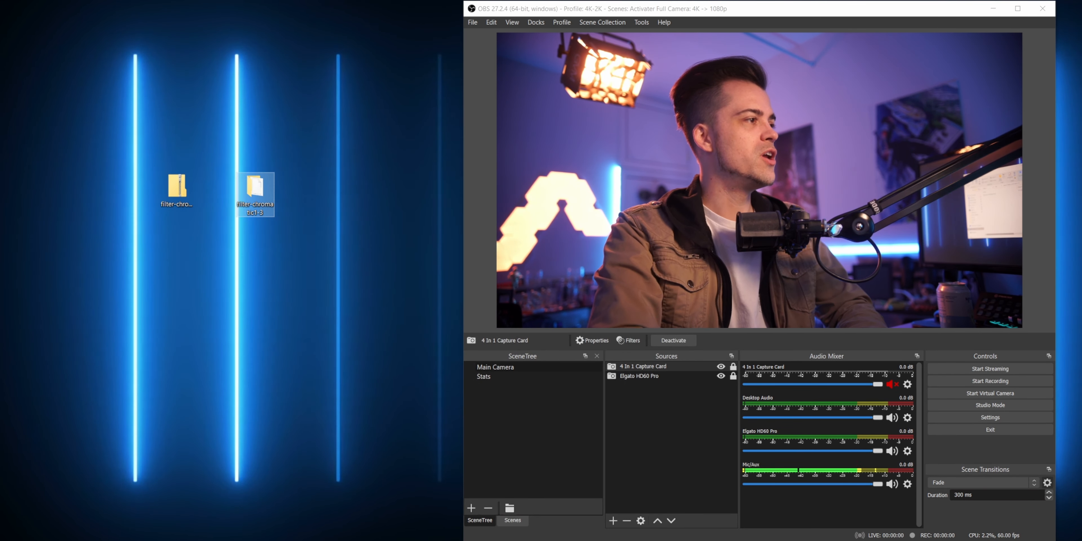
double_click(255, 187)
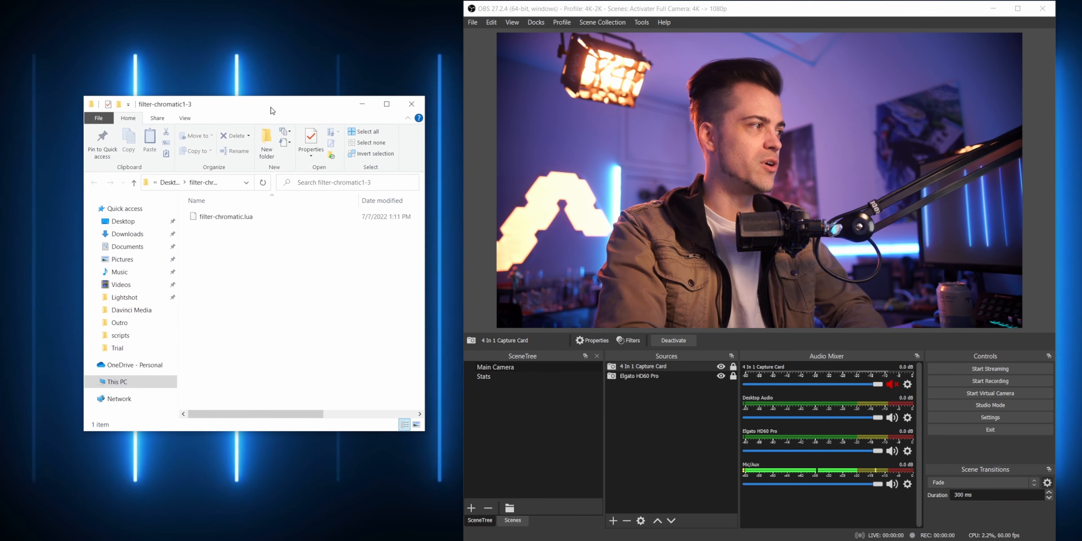
left_click(224, 215)
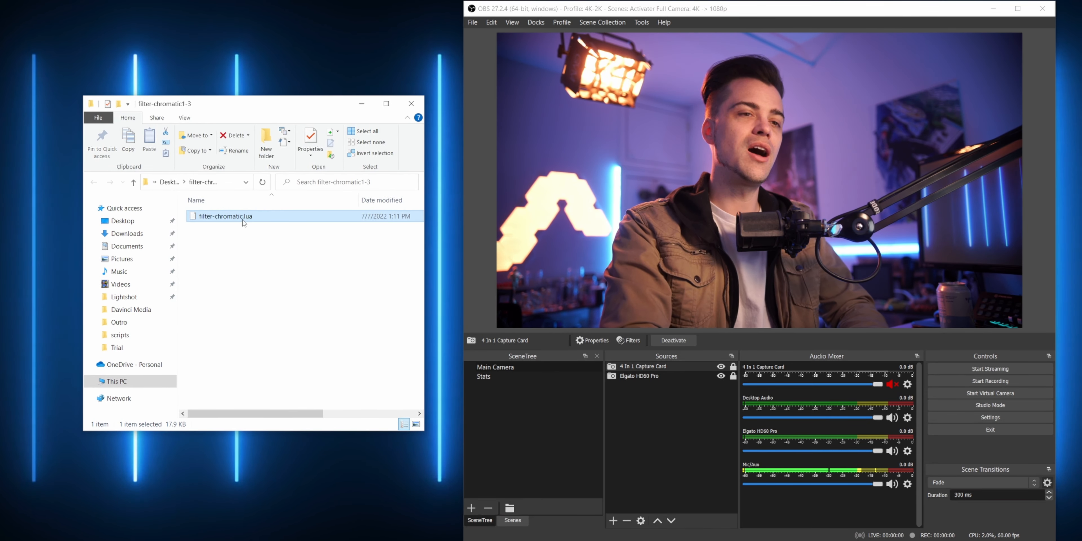
mouse_move(225, 216)
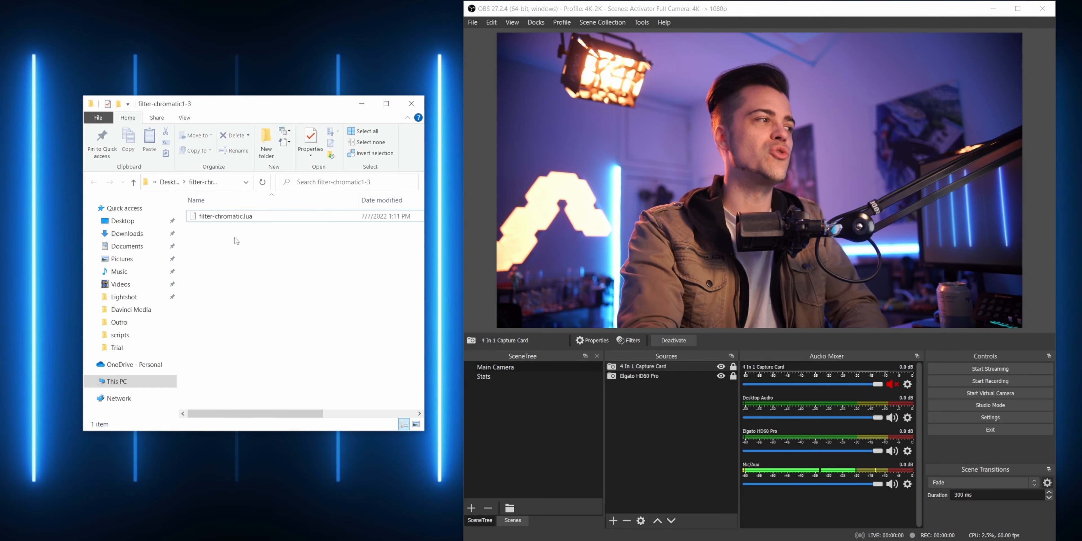
left_click(227, 215)
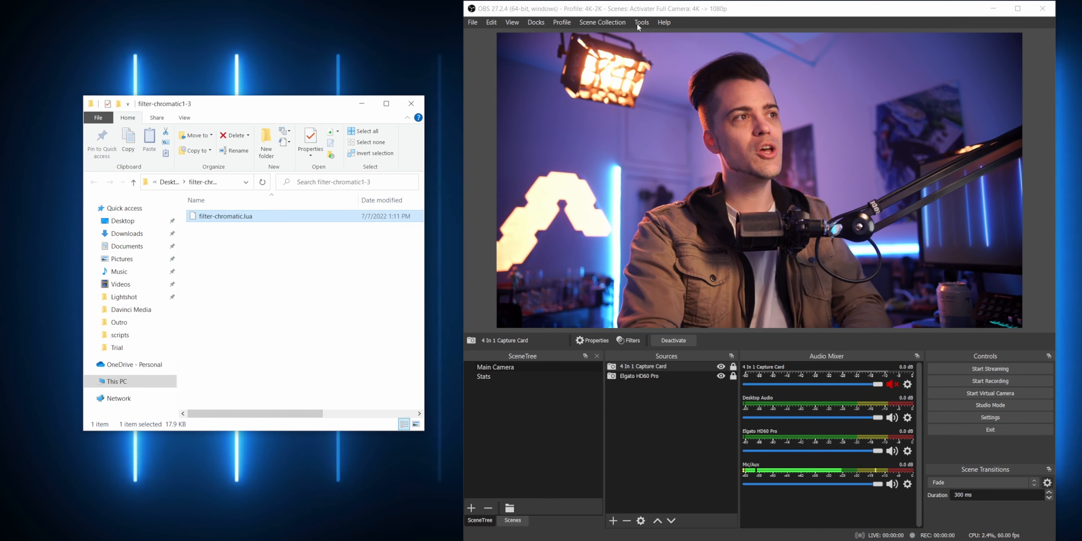
Open the Scripts manager via Tools and start adding a new script
left_click(641, 22)
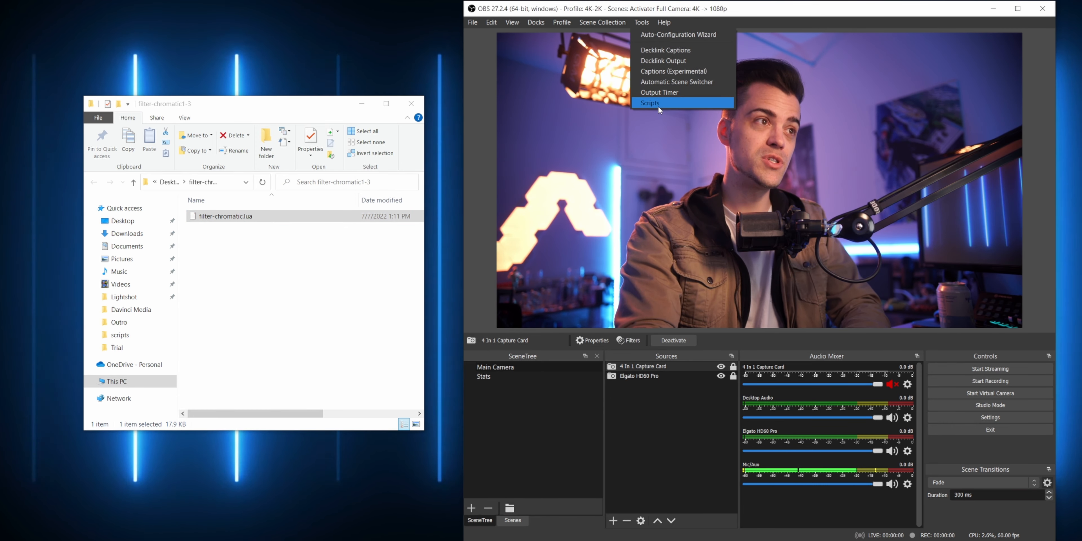
left_click(648, 103)
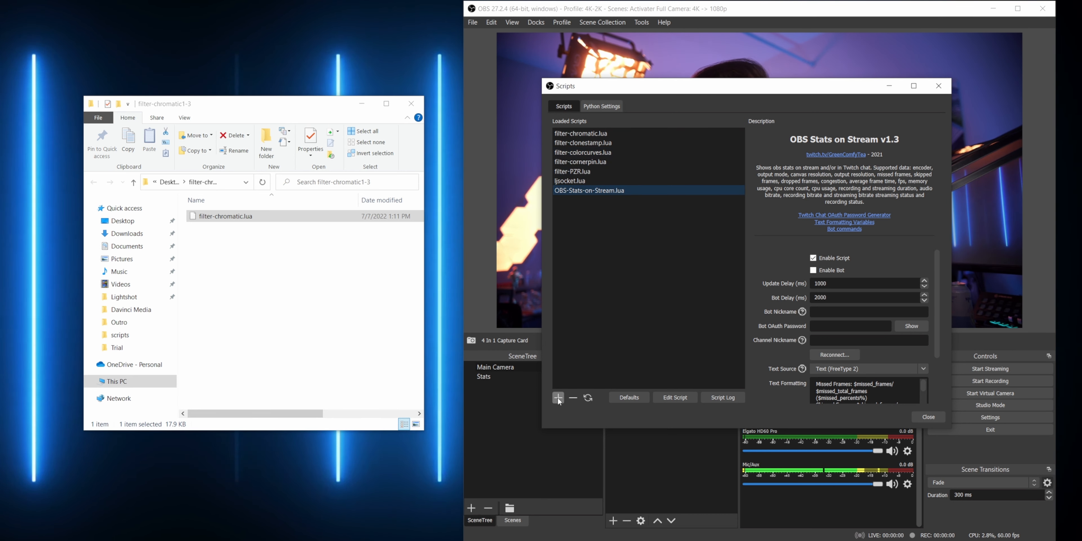
left_click(558, 397)
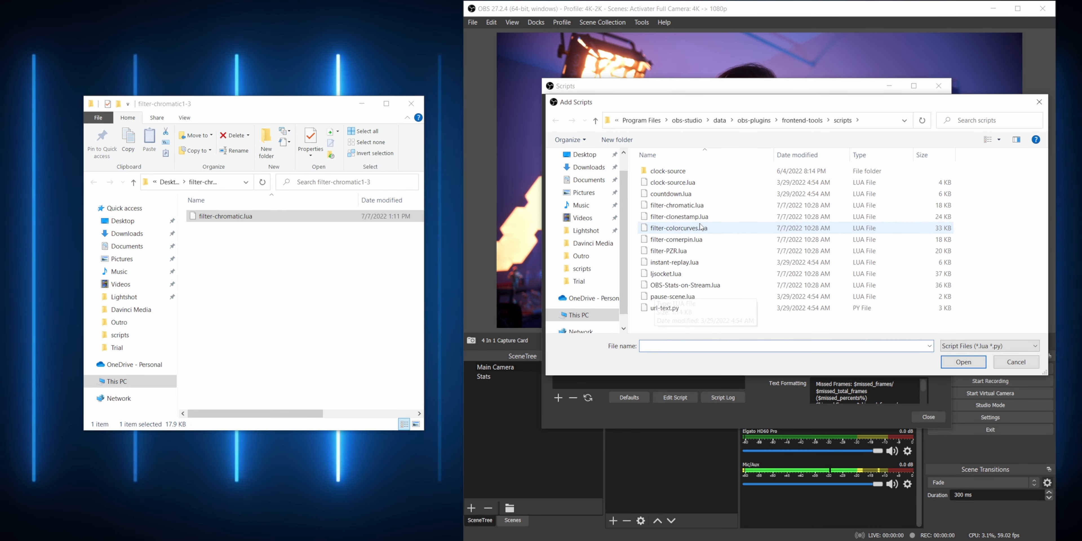
mouse_move(729, 296)
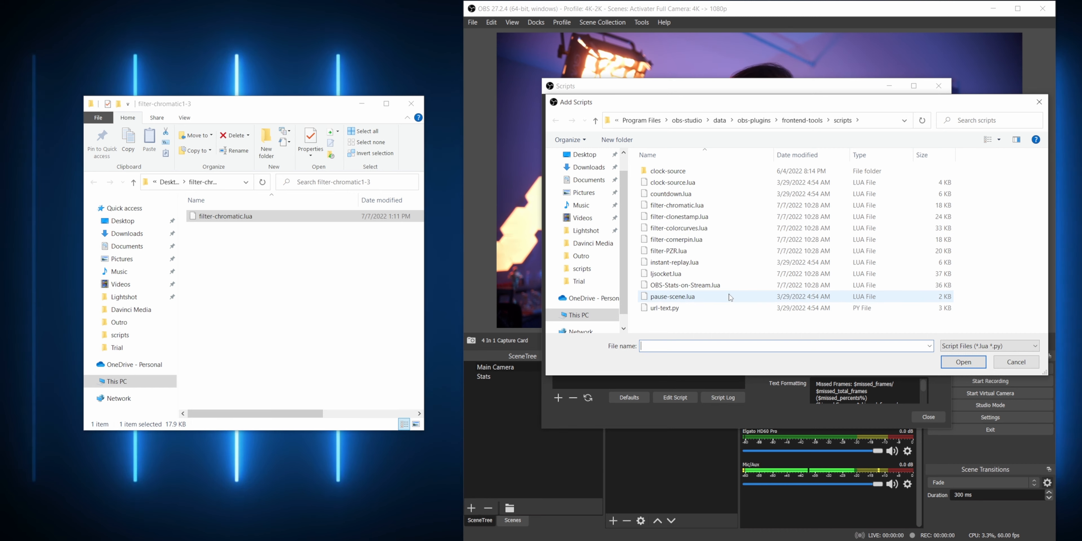
left_click(670, 182)
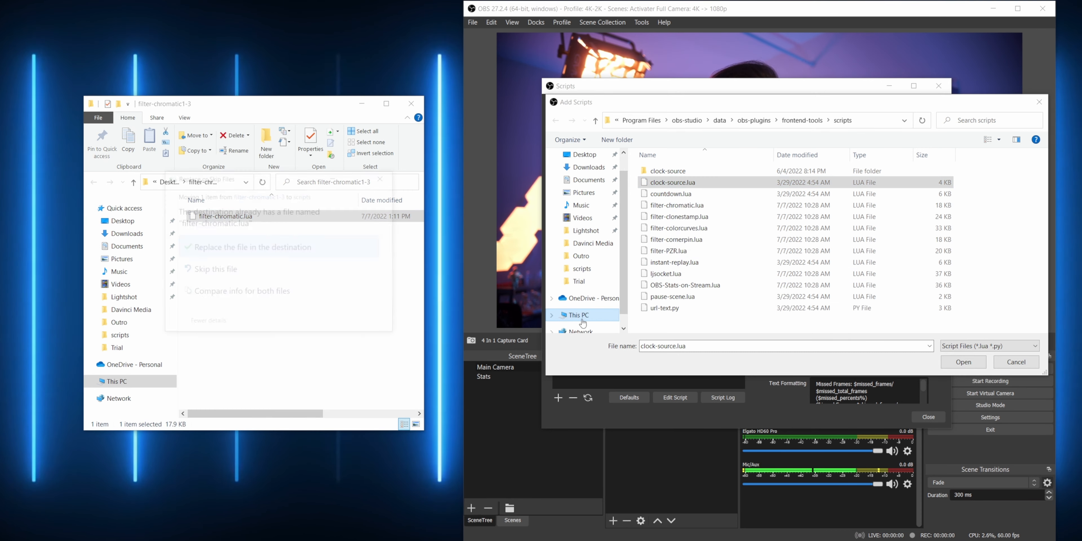
Replace filter-chromatic.lua in the scripts folder and show its Chromatic Aberration description
left_click(253, 247)
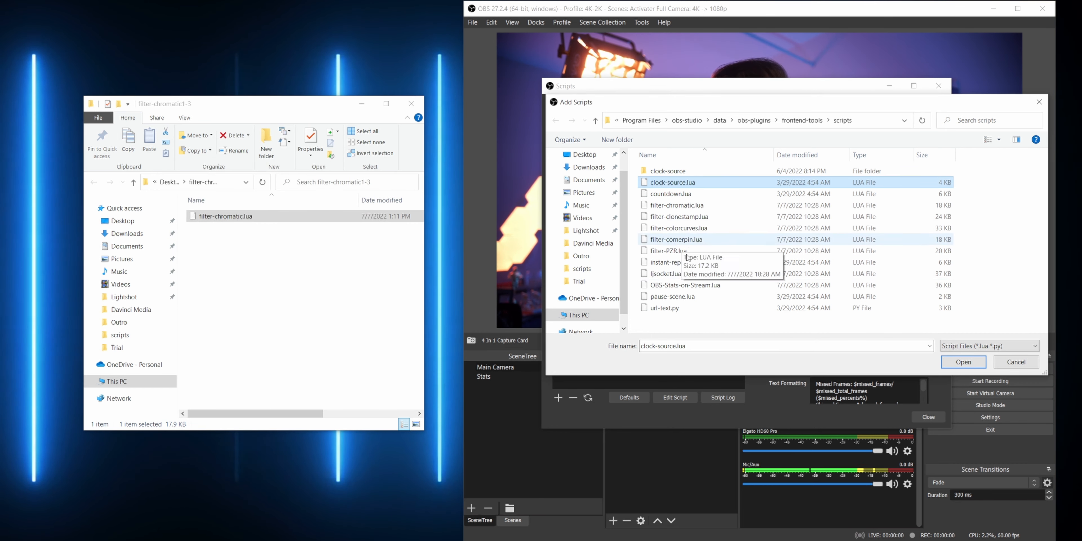
left_click(962, 362)
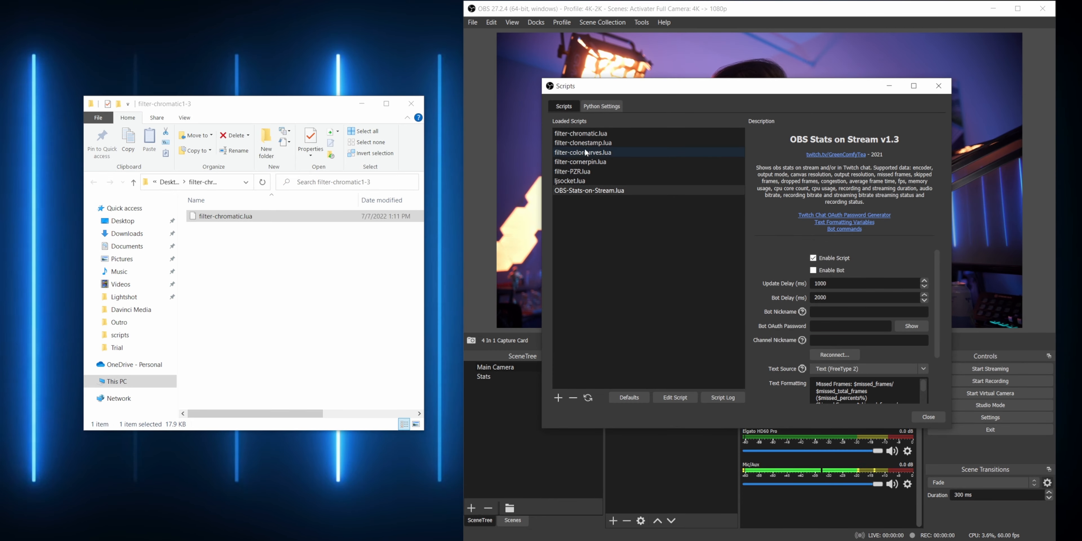
left_click(581, 133)
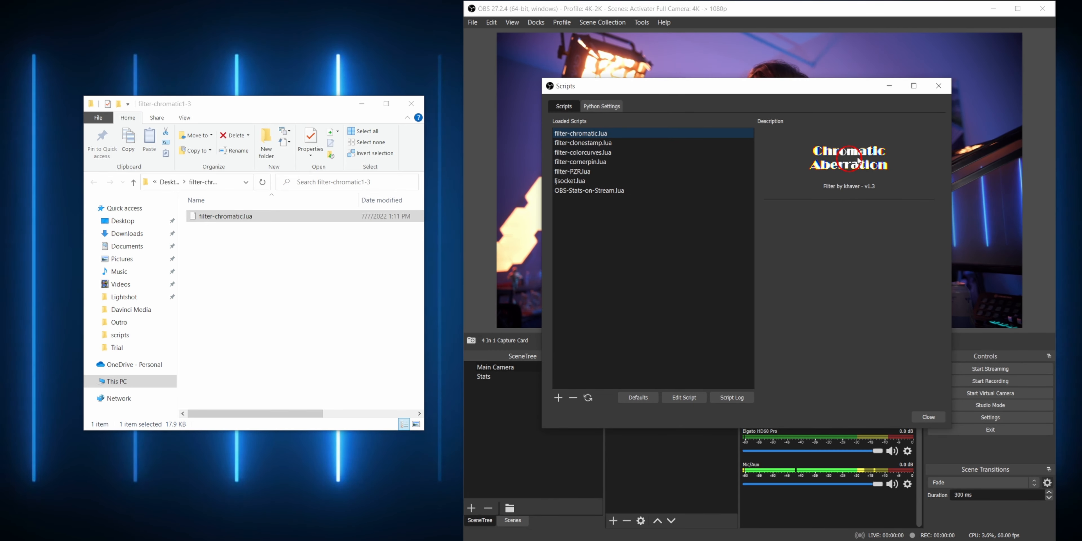